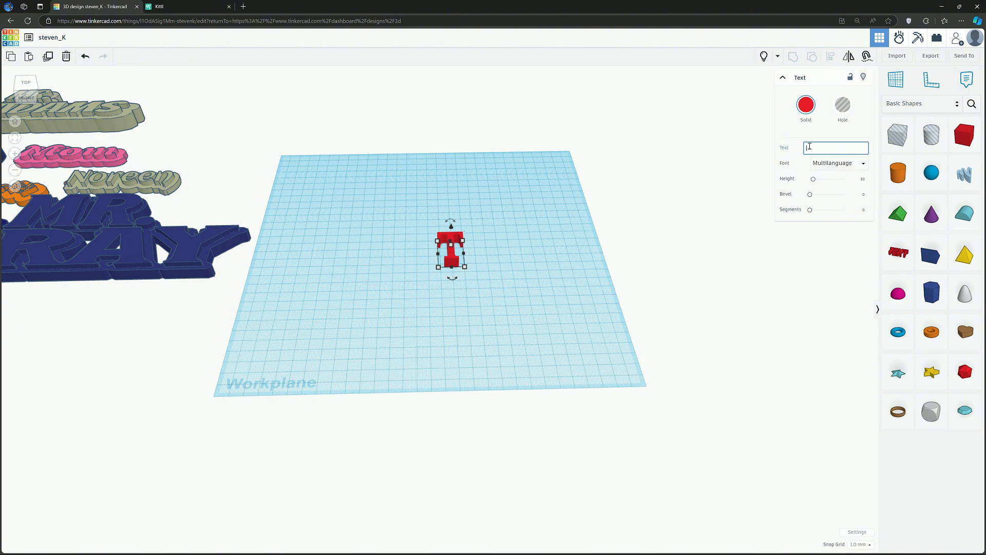
Step: Place a test 'hello' text shape on the workplane, then delete it
type("hello")
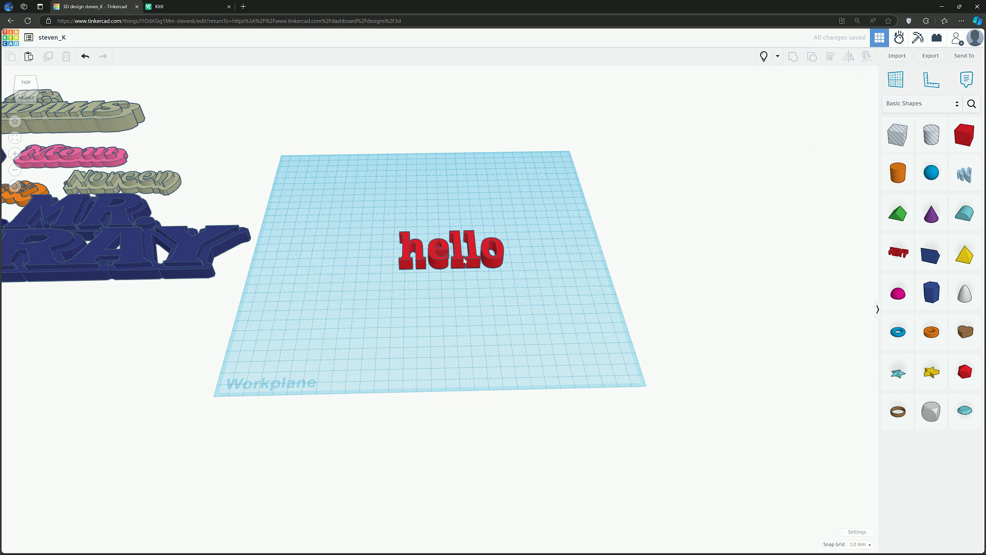
left_click(451, 250)
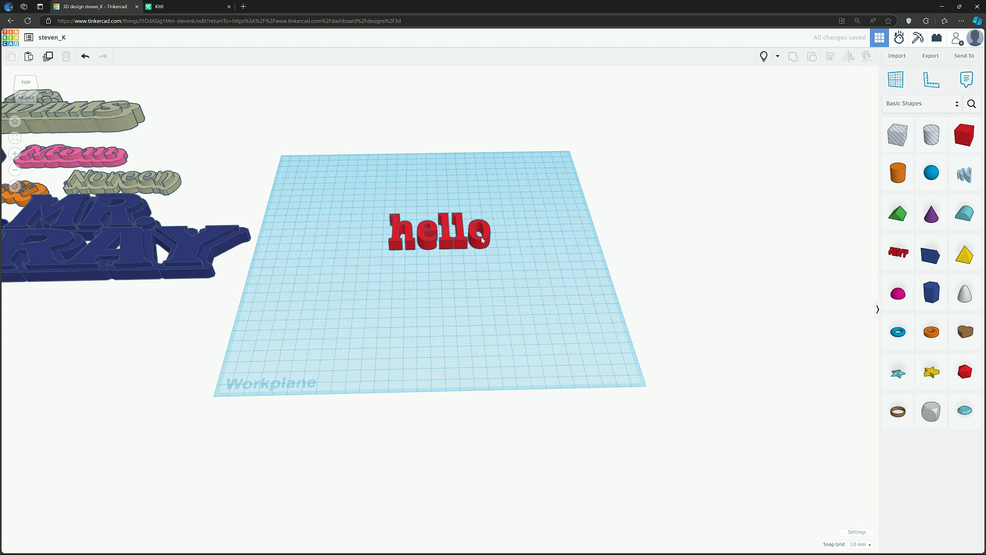
left_click(440, 230)
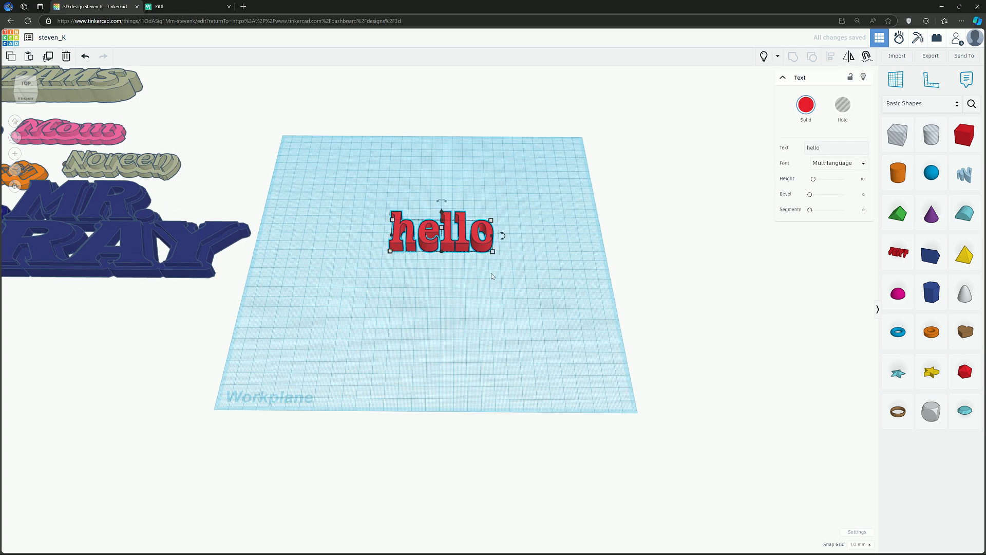
left_click(492, 277)
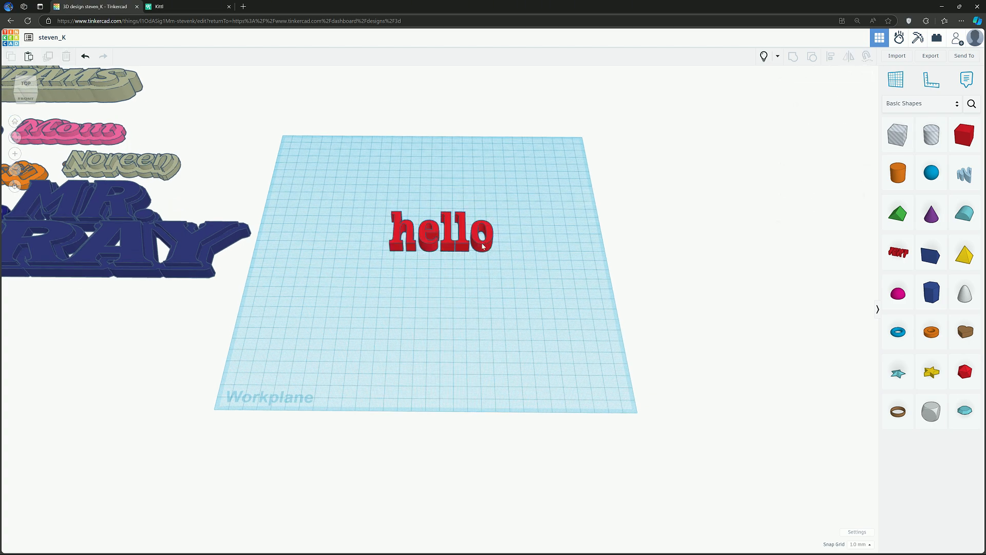
left_click(440, 232)
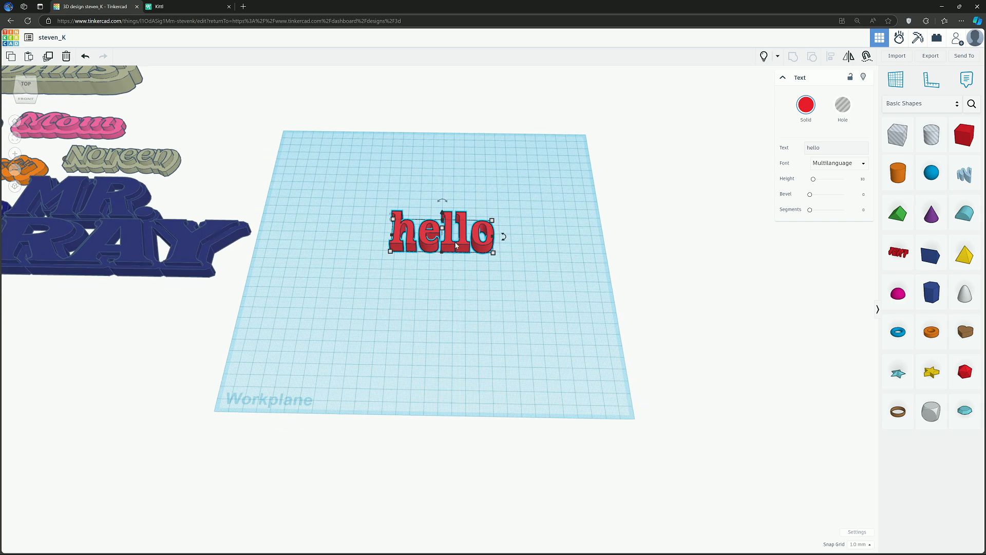
mouse_move(503, 247)
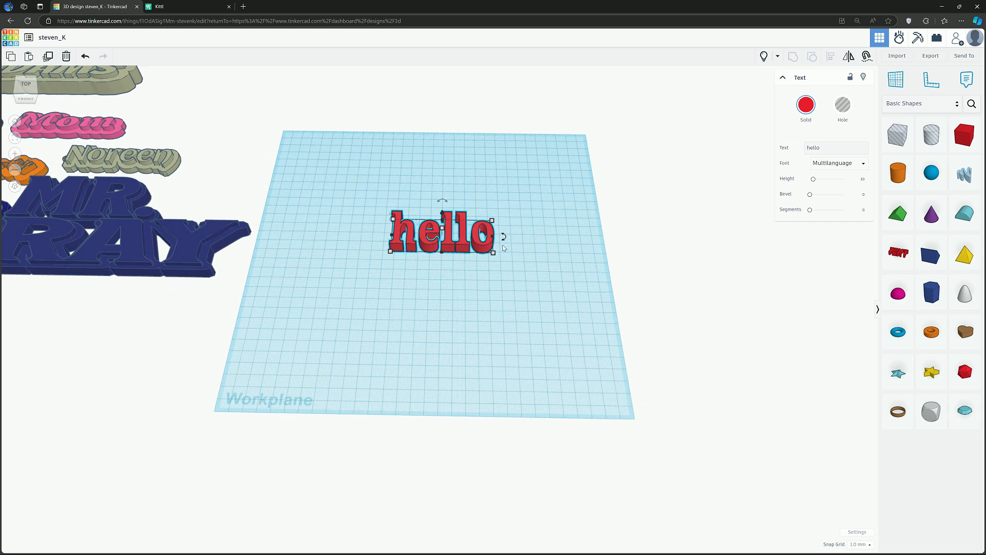
key("Delete")
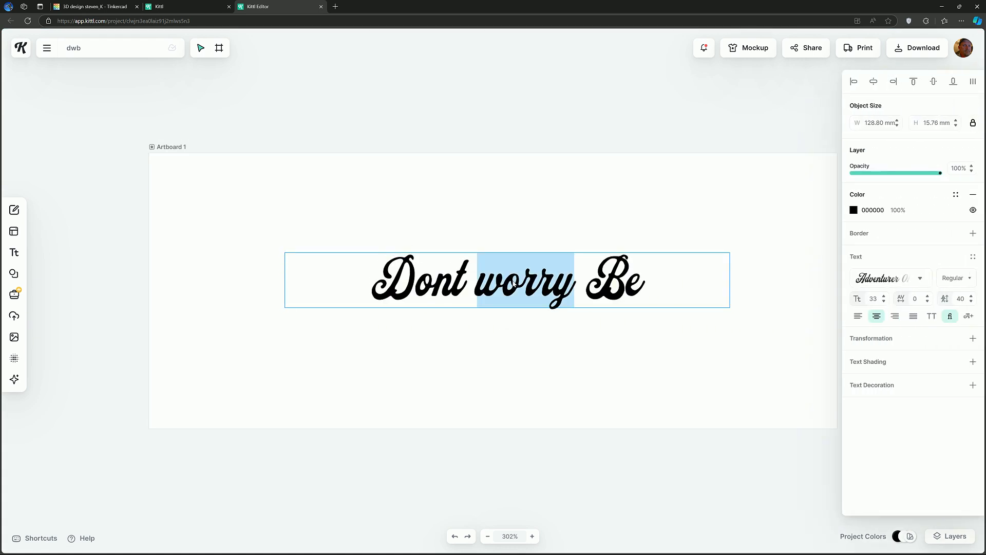
Step: Change the artboard text to 'Jerry' and set it in the Baby World typeface
left_click(651, 280)
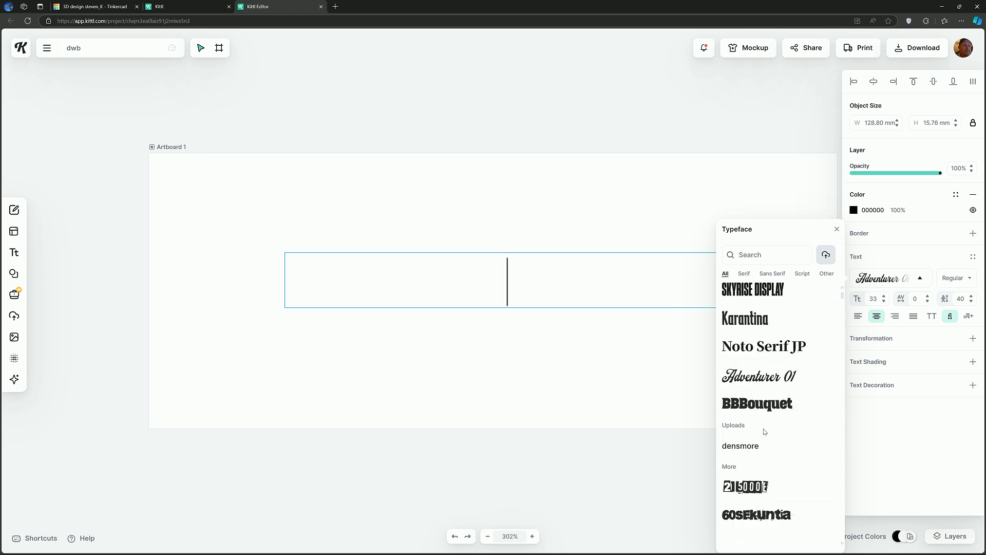
scroll("down", 3)
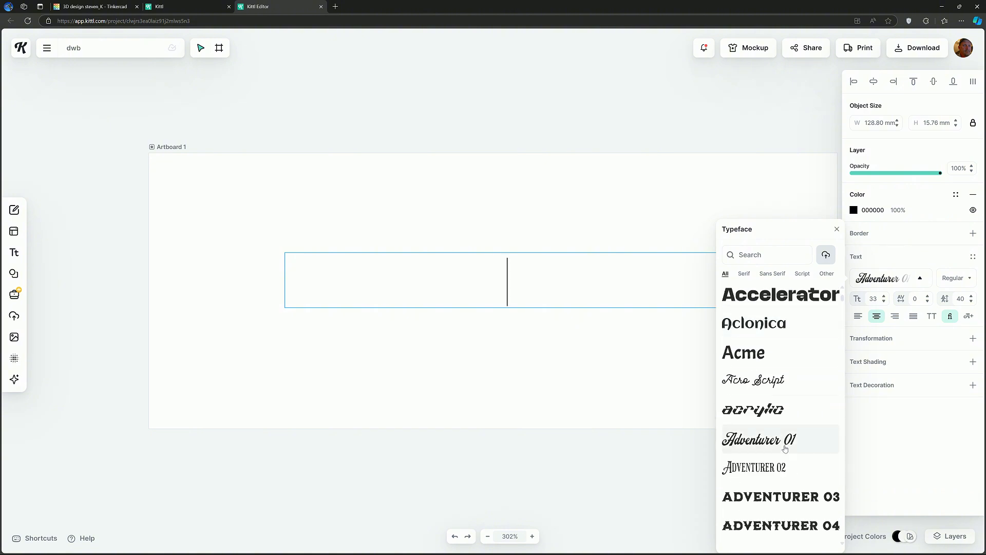
scroll("up", 3)
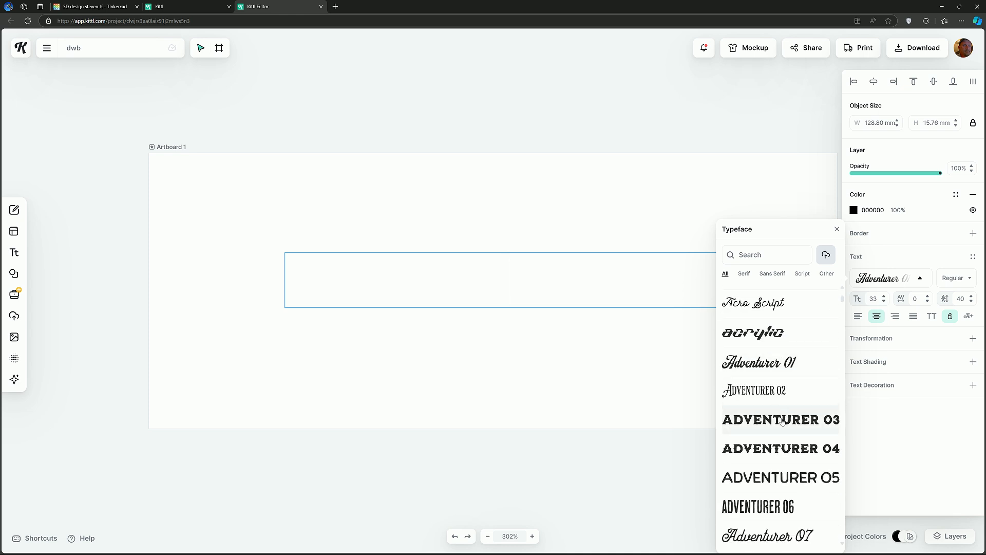
scroll("down", 3)
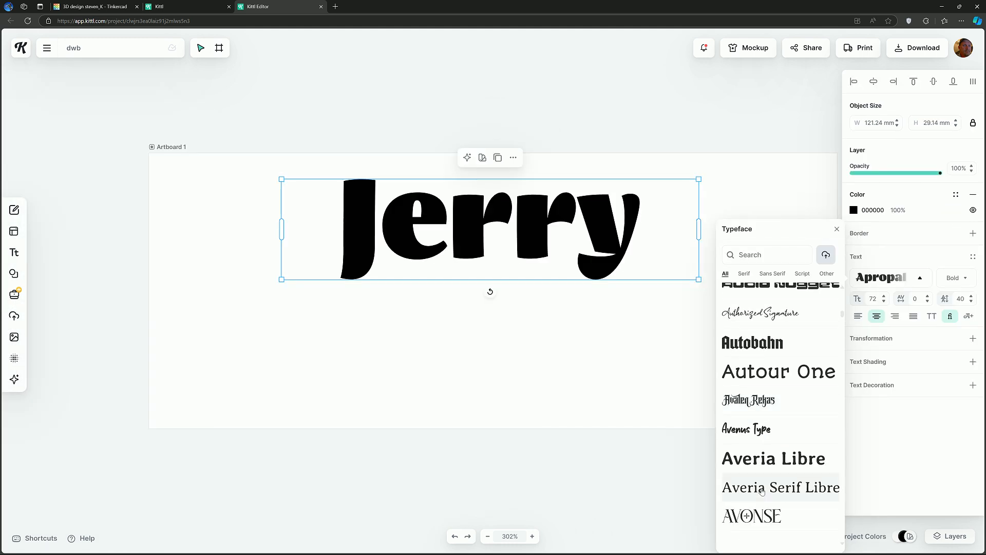
scroll("down", 3)
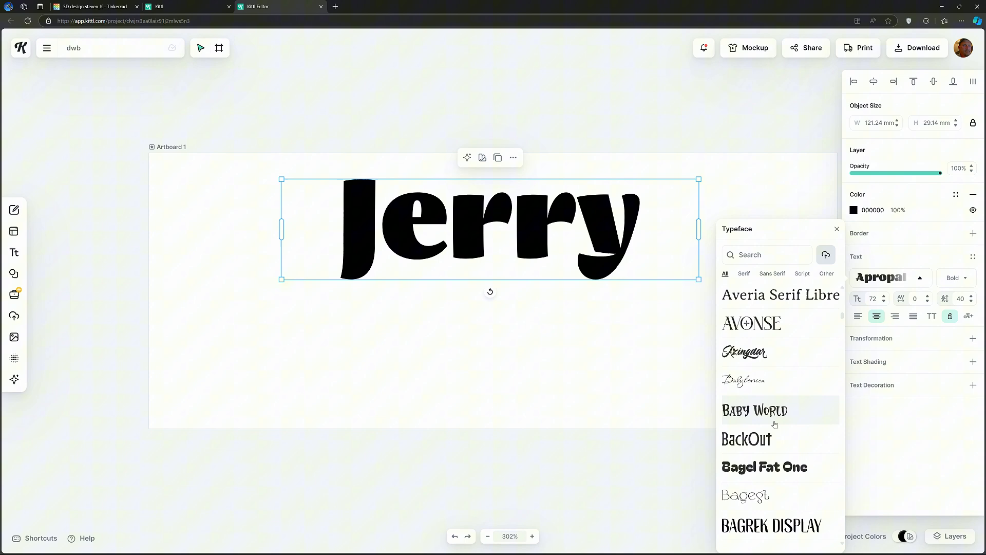
left_click(754, 410)
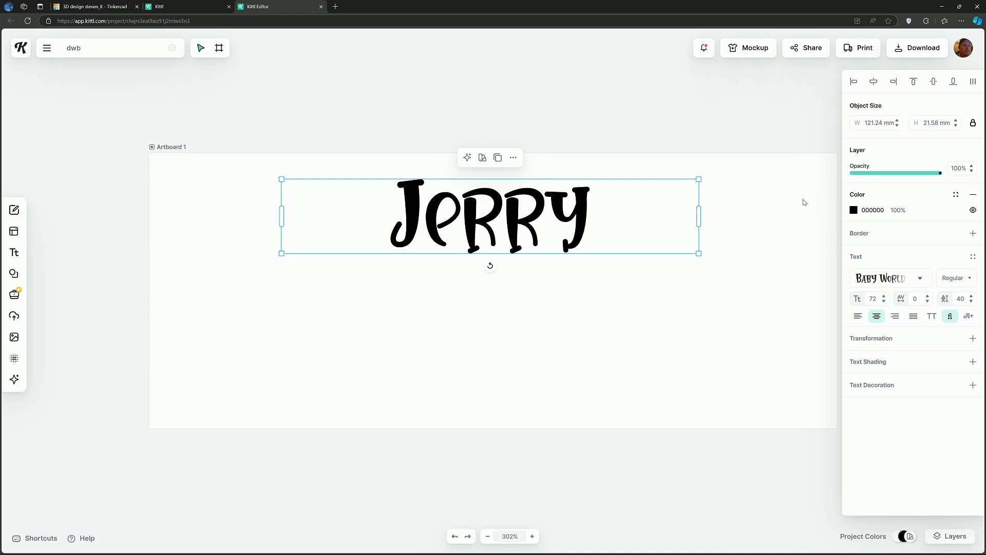
mouse_move(901, 82)
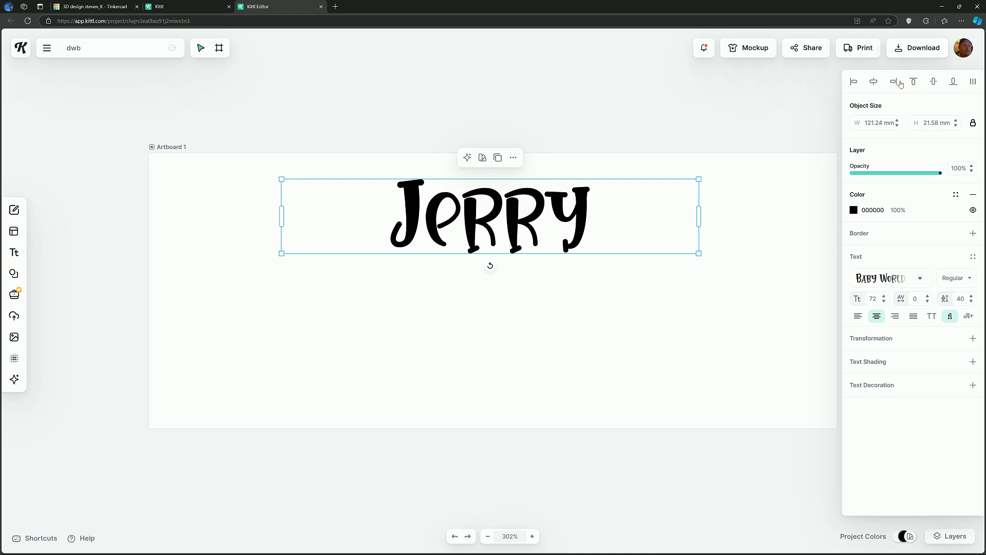
left_click(917, 48)
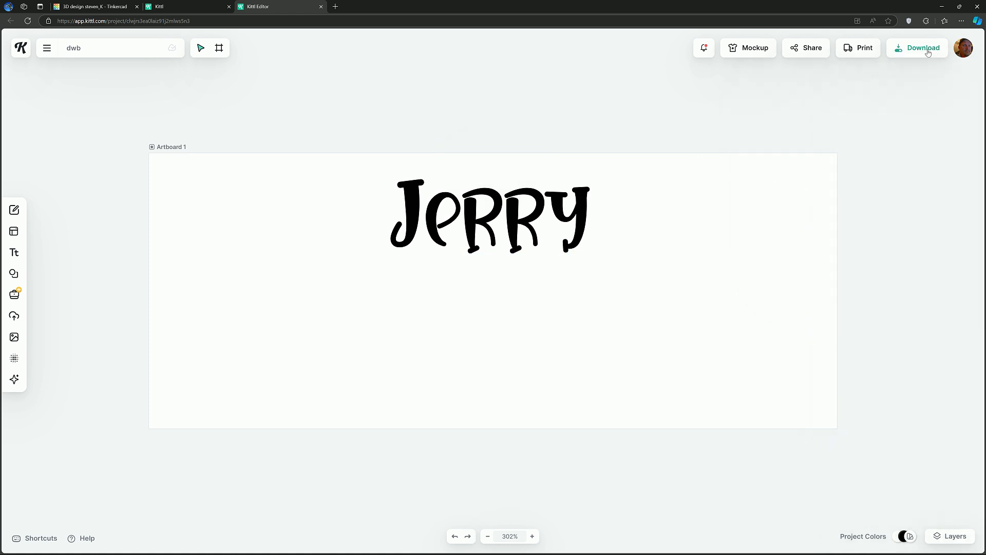
Step: Download the Jerry design as a PNG file and dismiss the credit popup
left_click(922, 48)
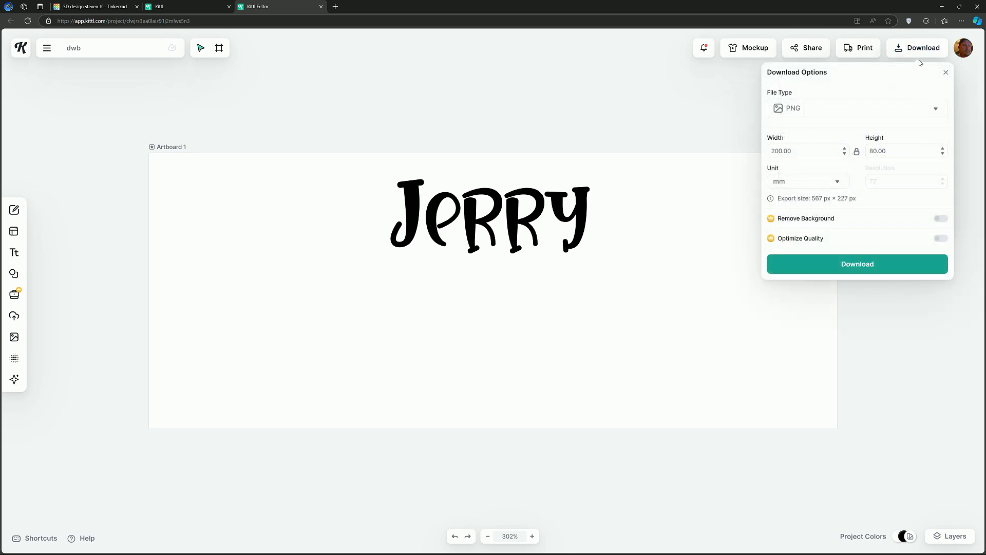
left_click(857, 264)
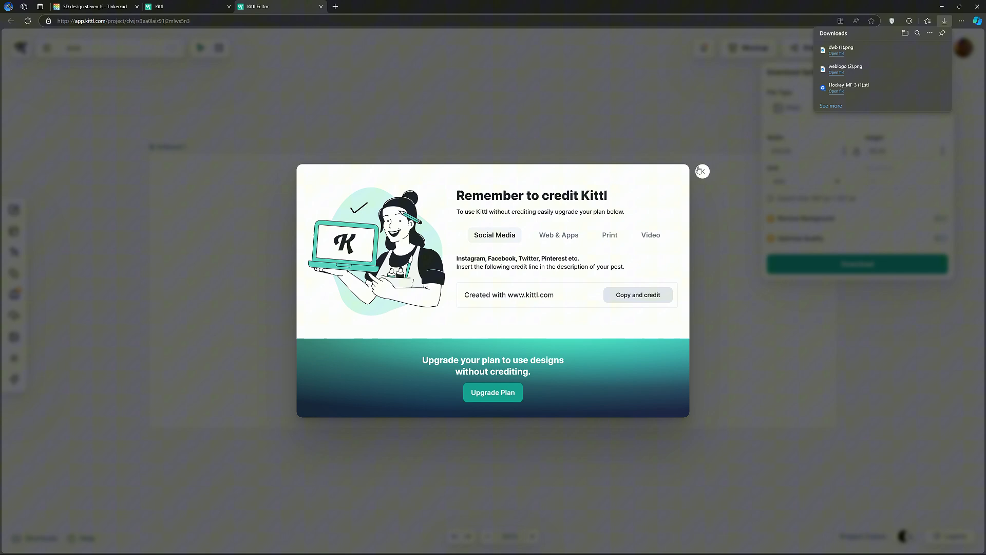
left_click(702, 171)
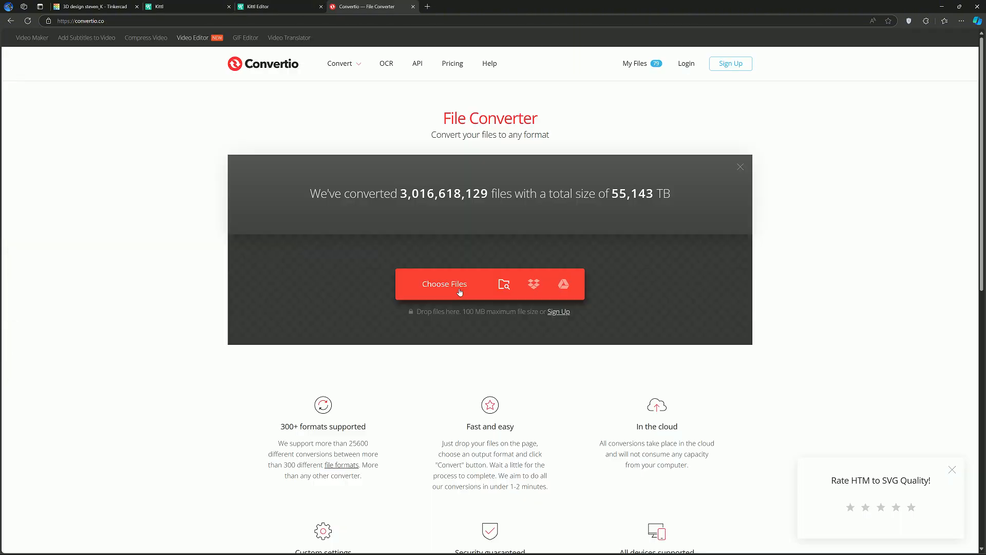
Step: Upload dwb (1).png to Convertio, convert it to SVG, and download the result
left_click(444, 284)
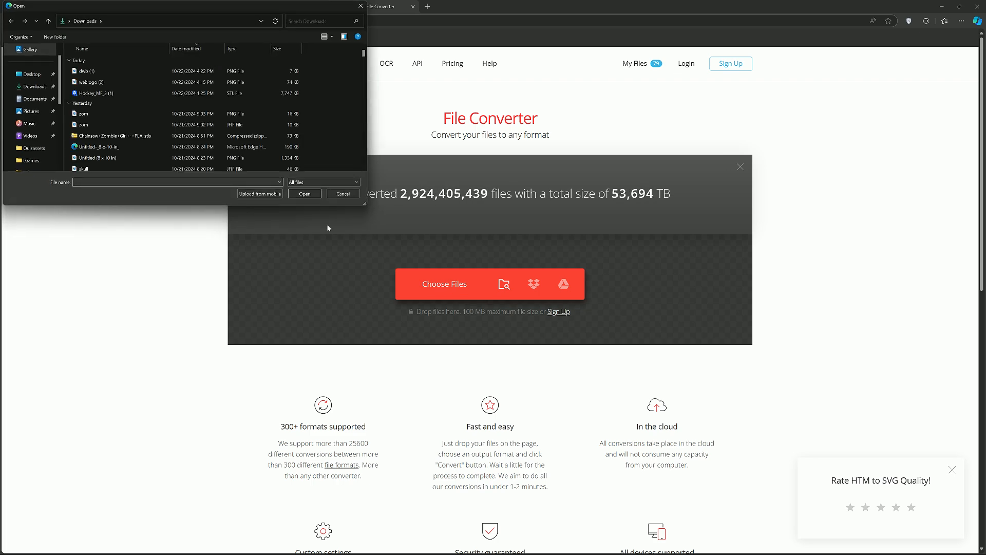
left_click(84, 70)
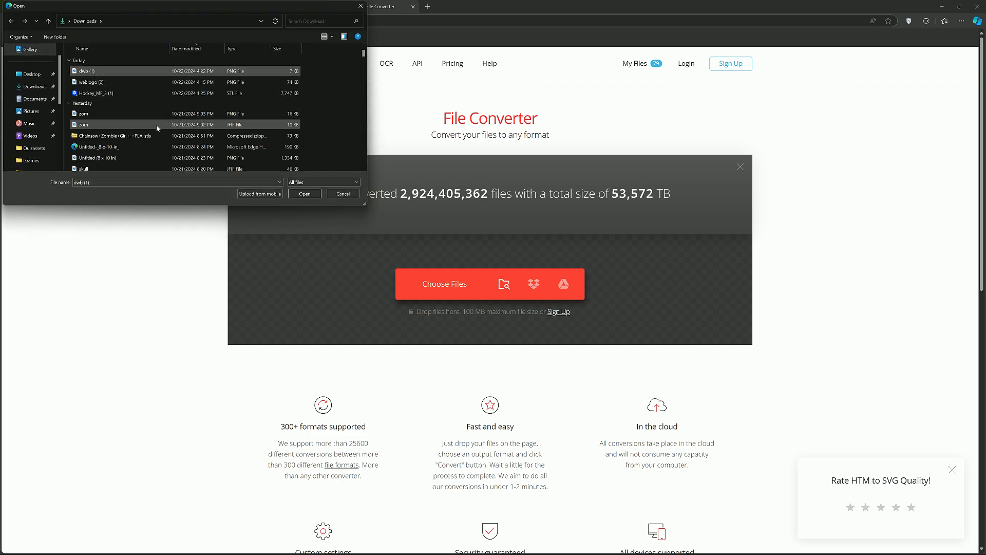
left_click(303, 193)
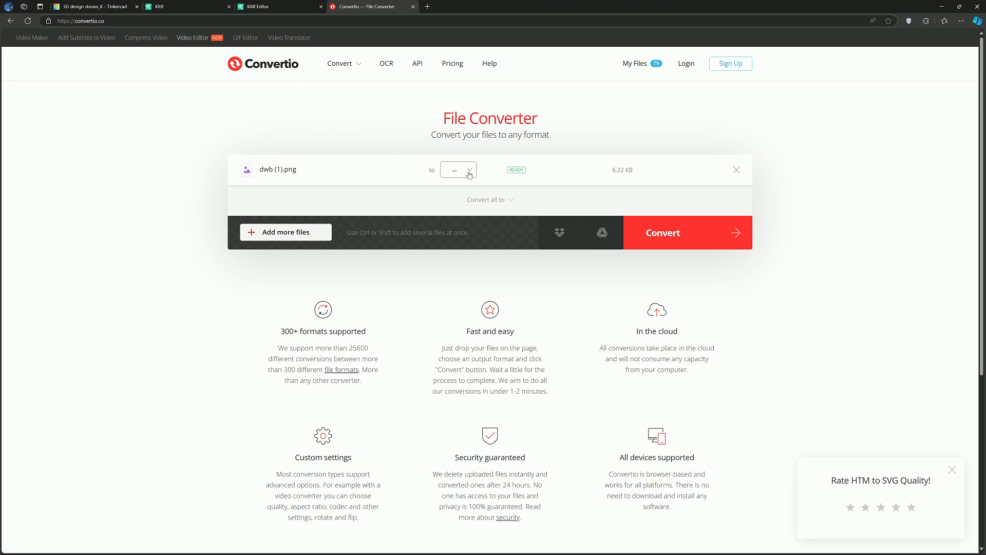
left_click(458, 169)
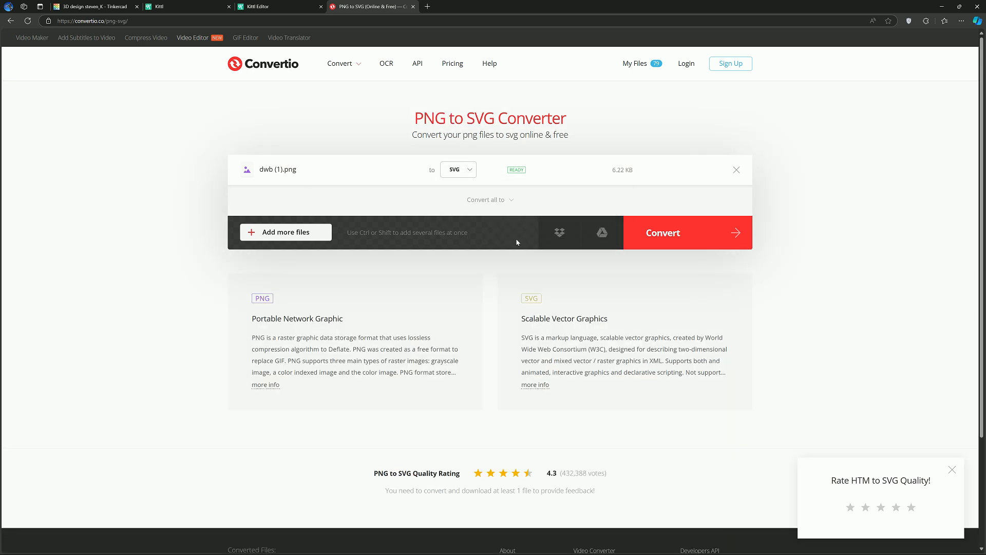
left_click(662, 232)
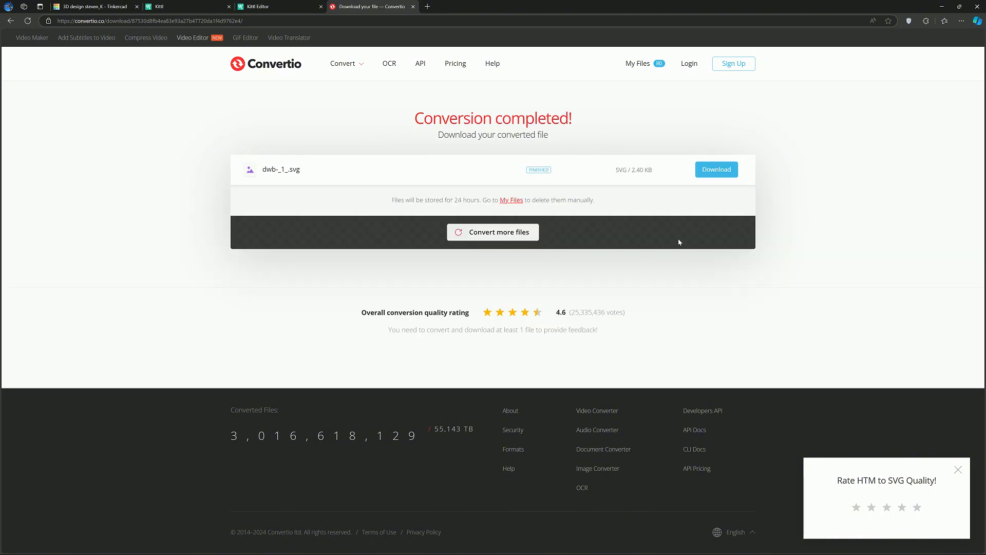
mouse_move(753, 191)
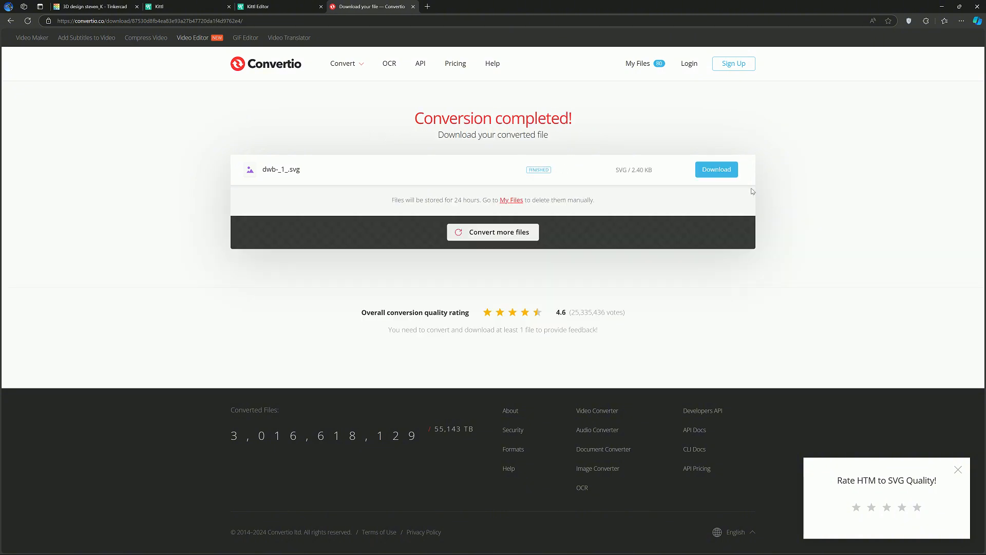
left_click(91, 6)
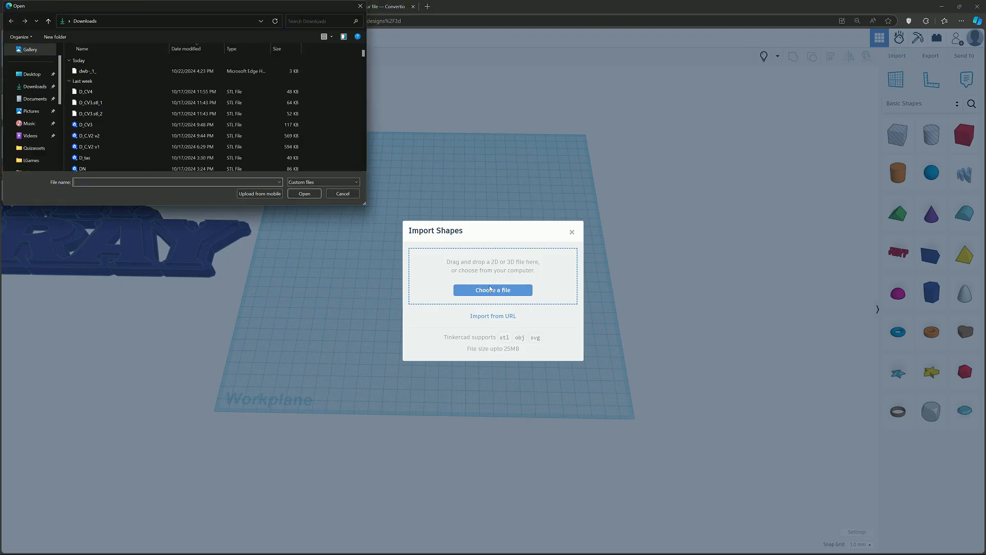
Step: Import dwb-_1_.svg into Tinkercad using a saved length preset
left_click(86, 71)
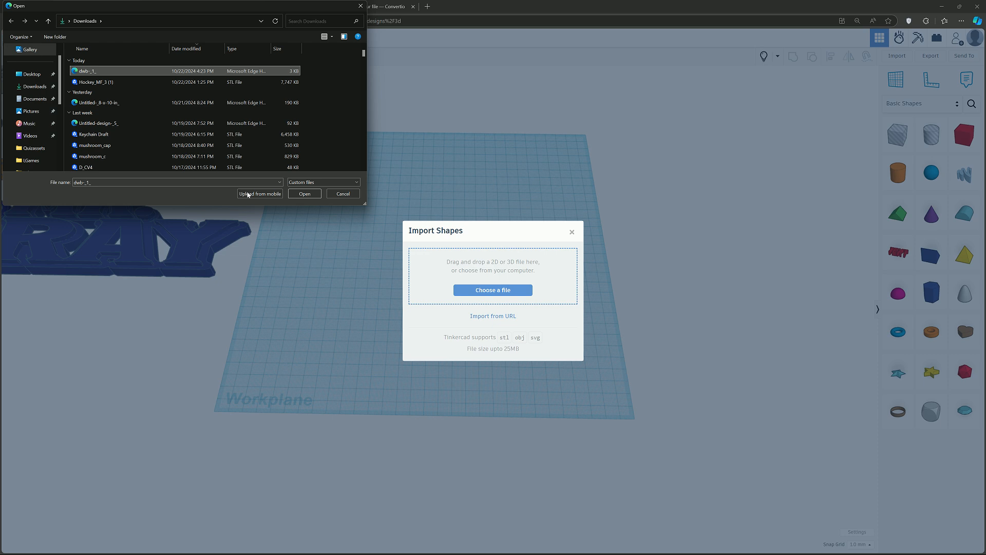
left_click(303, 193)
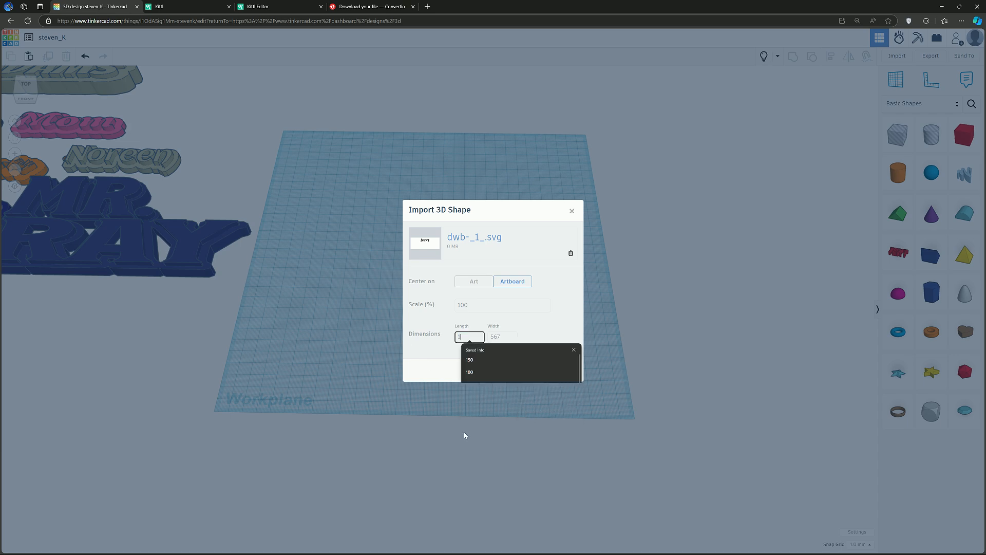
left_click(469, 371)
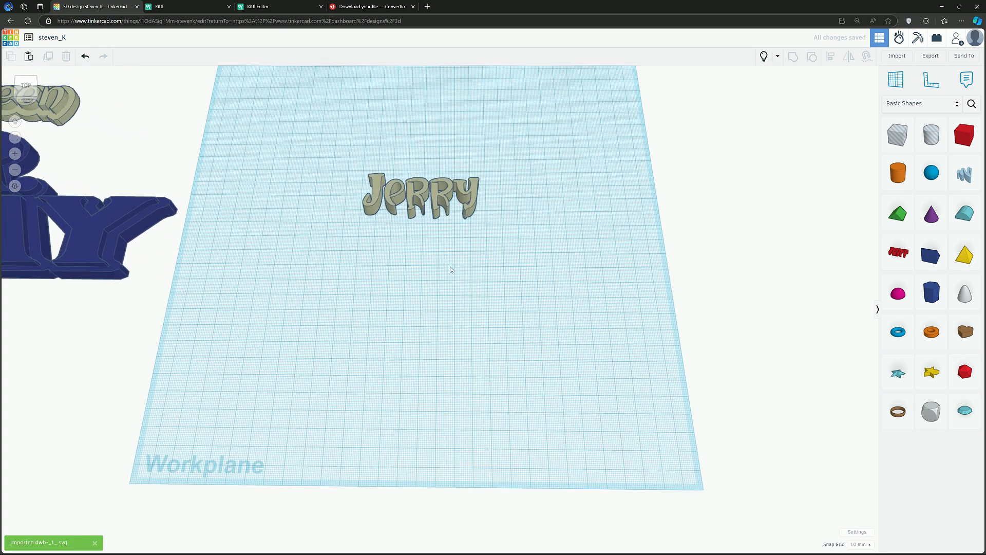
left_click(420, 192)
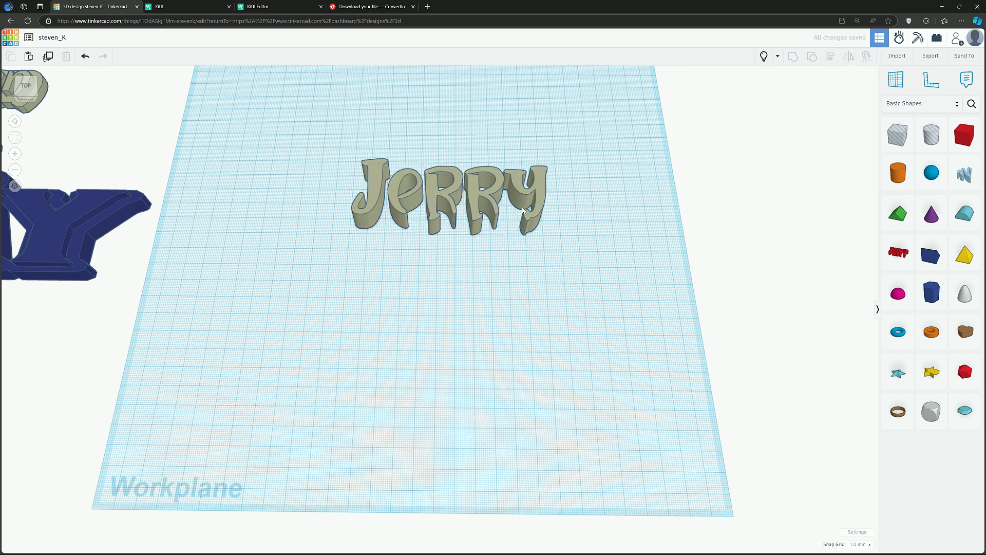
Step: Set the JERRY shape's Fill Mode to Outer Line with rounded corners
left_click(448, 198)
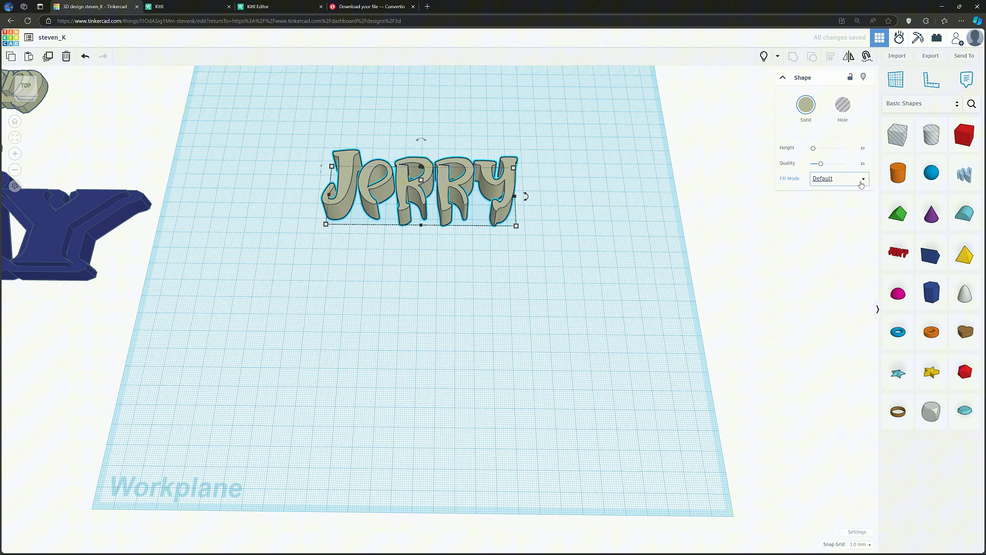
left_click(839, 179)
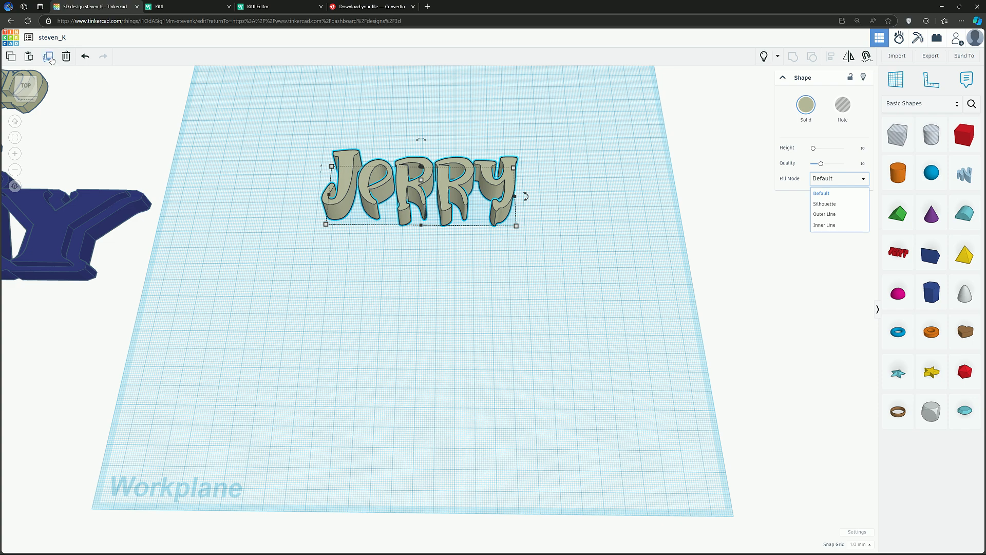
left_click(821, 194)
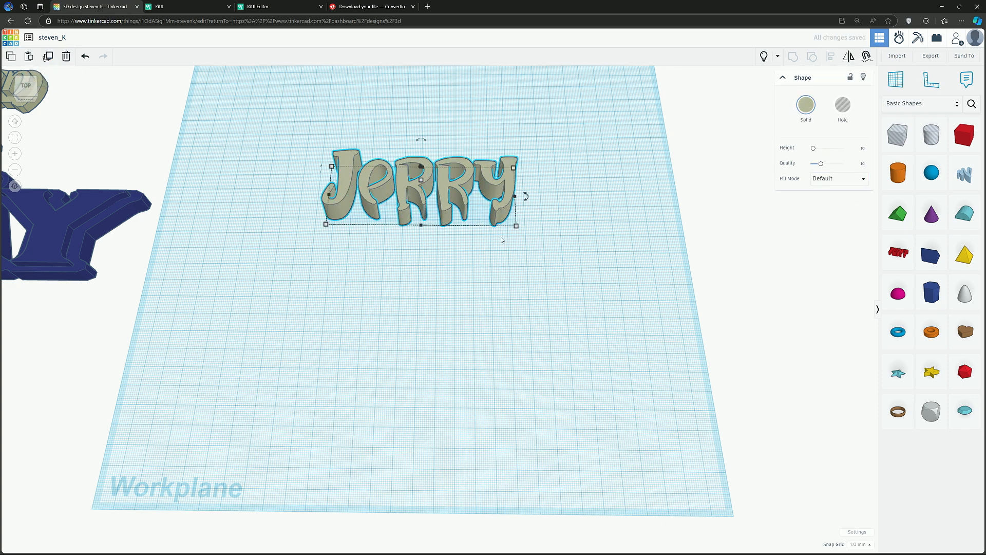
left_click(838, 178)
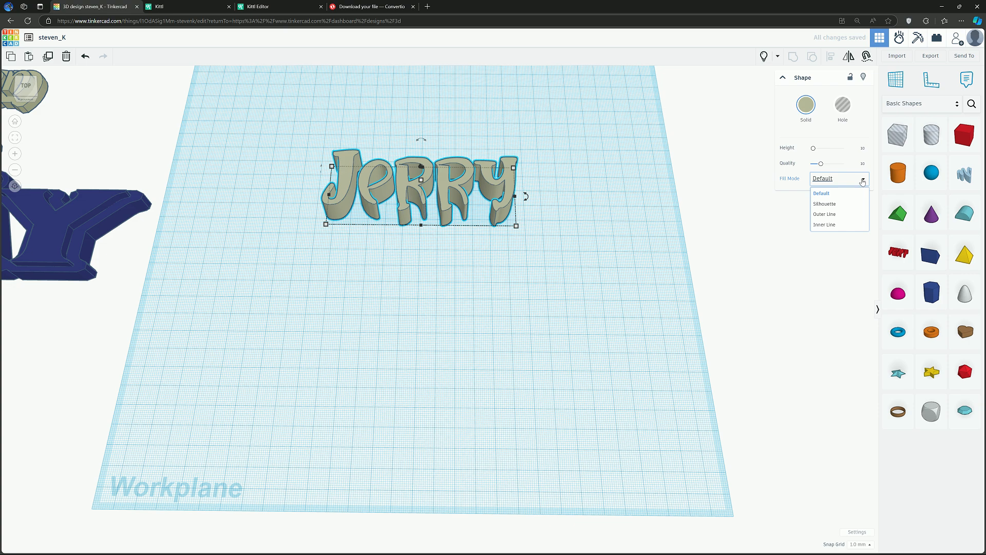
mouse_move(846, 214)
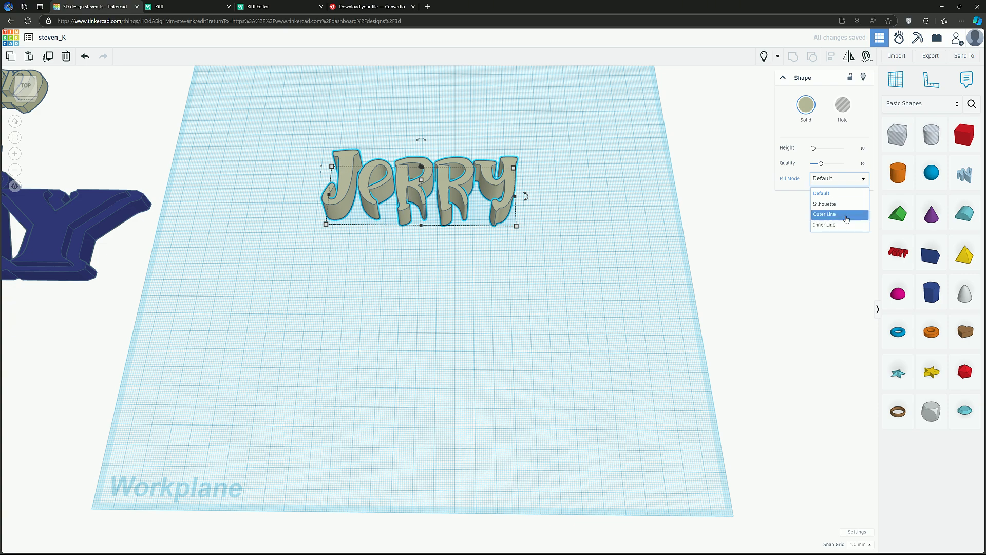
left_click(824, 214)
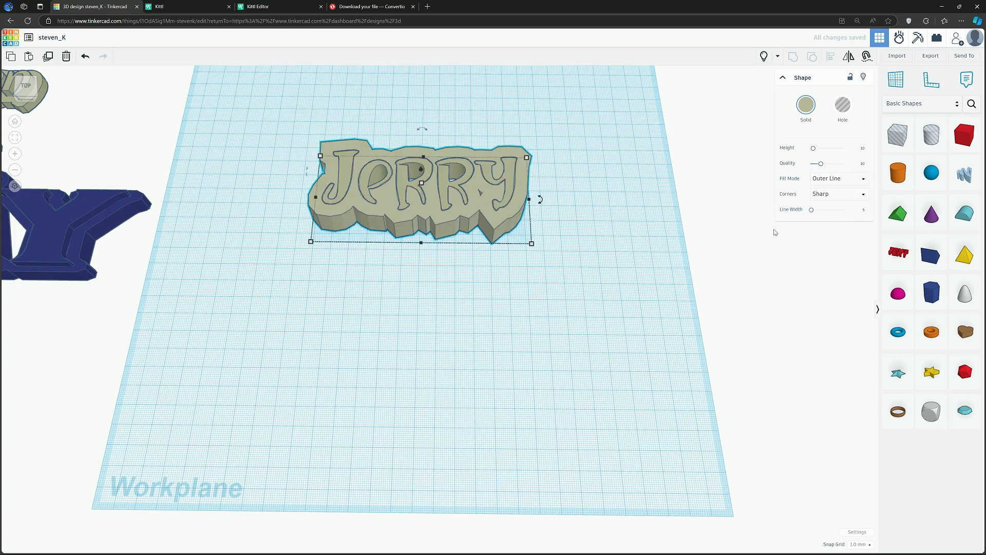
left_click(838, 194)
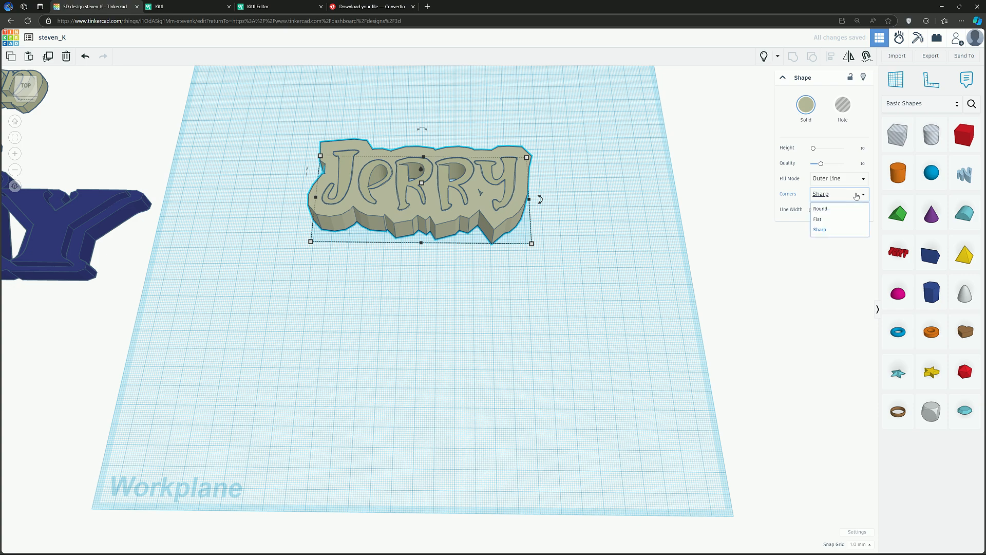
left_click(820, 208)
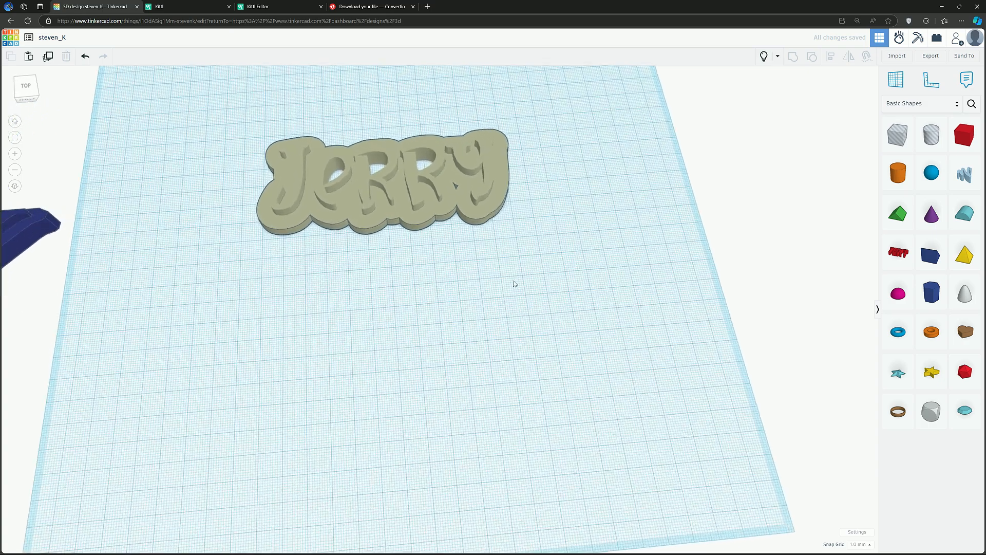
Step: Give the JERRY text copy a rounded Outer Line backing with higher quality and line width
left_click(378, 176)
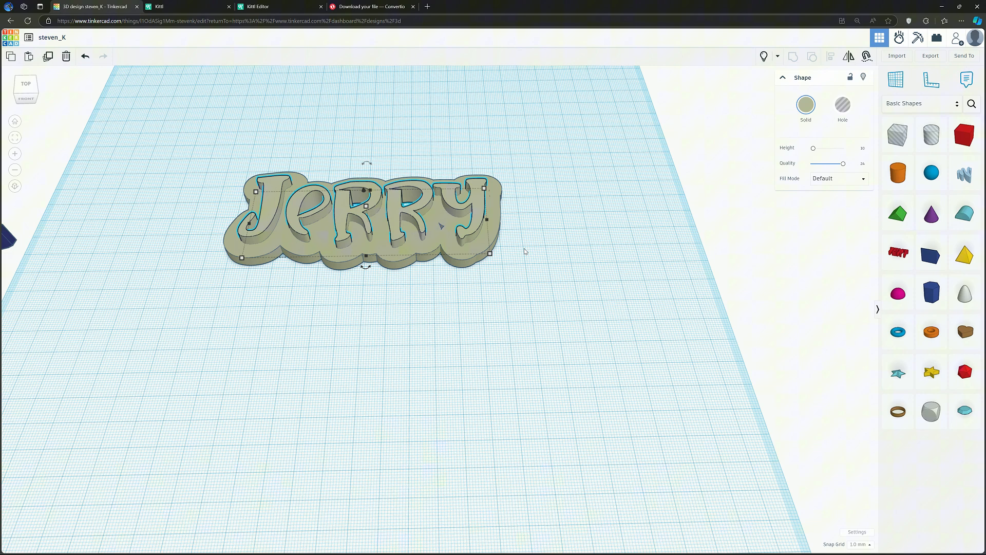
left_click(838, 179)
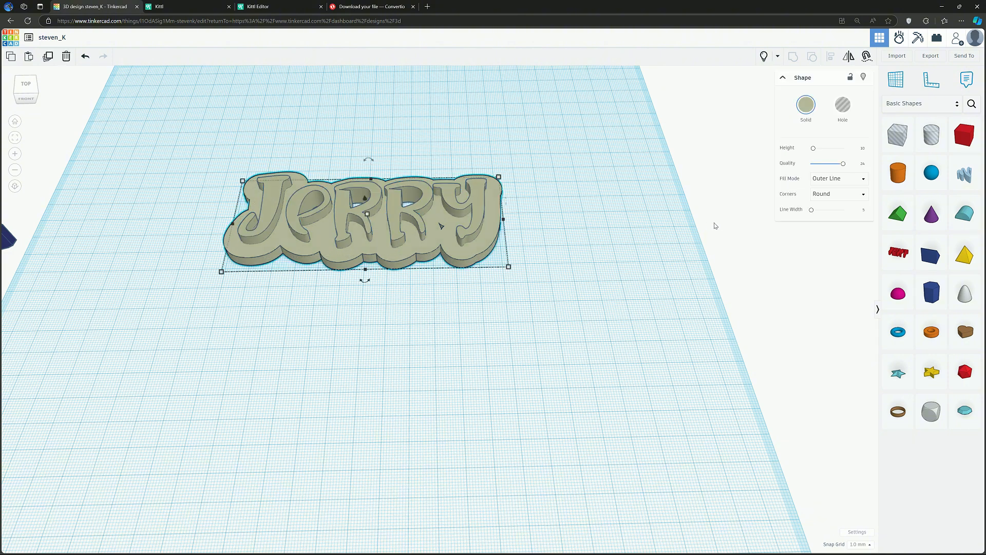
mouse_move(811, 210)
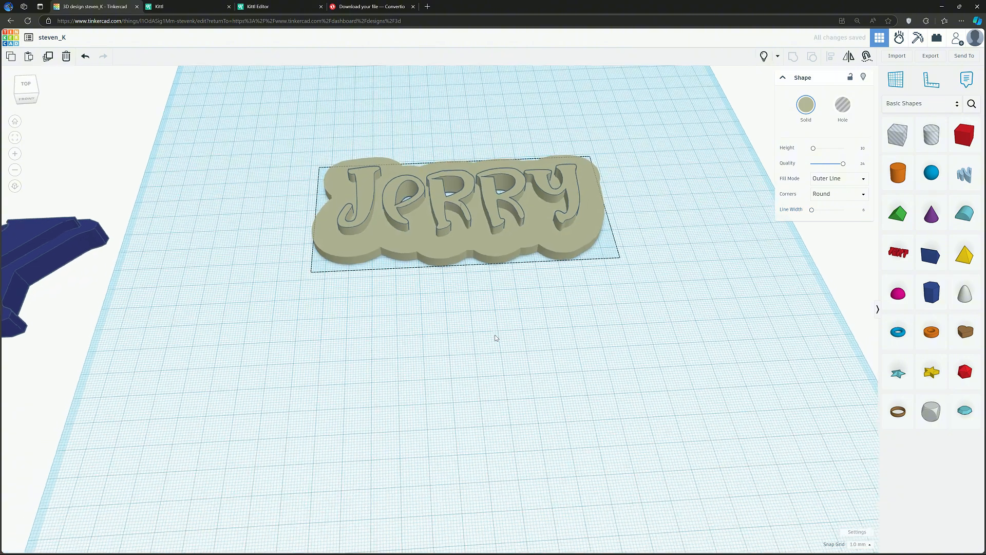
left_click(453, 208)
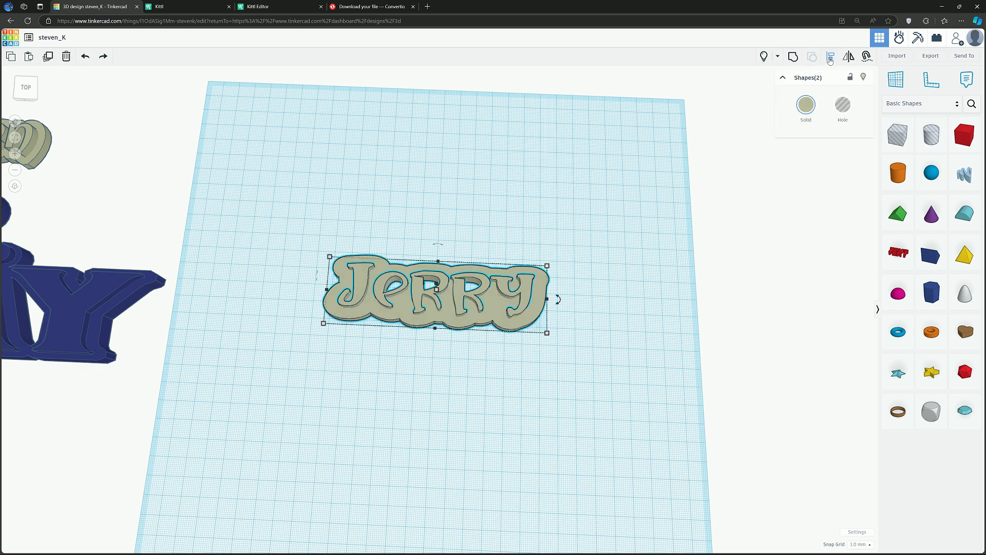
Step: Resize the backing plate smaller, to about 40 mm deep
left_click(813, 55)
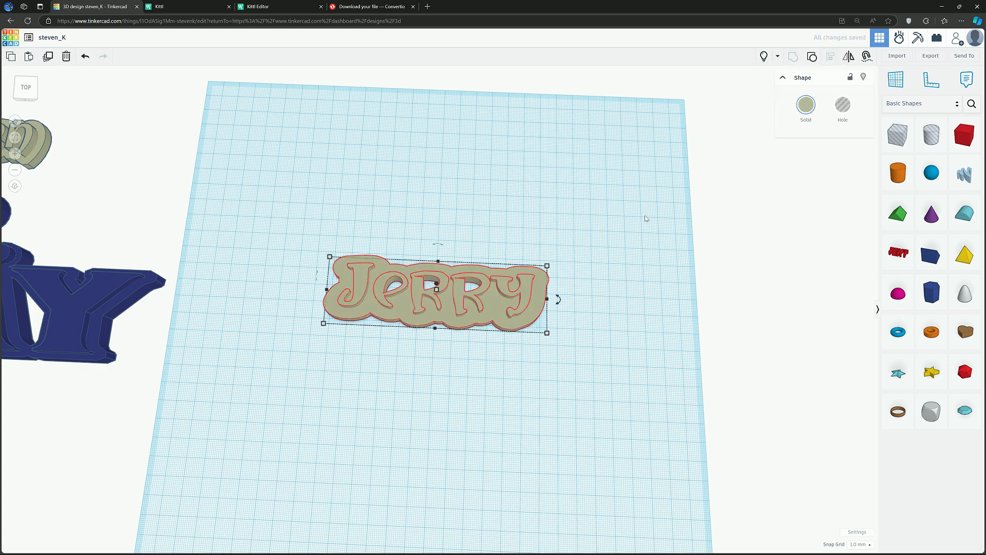
mouse_move(588, 303)
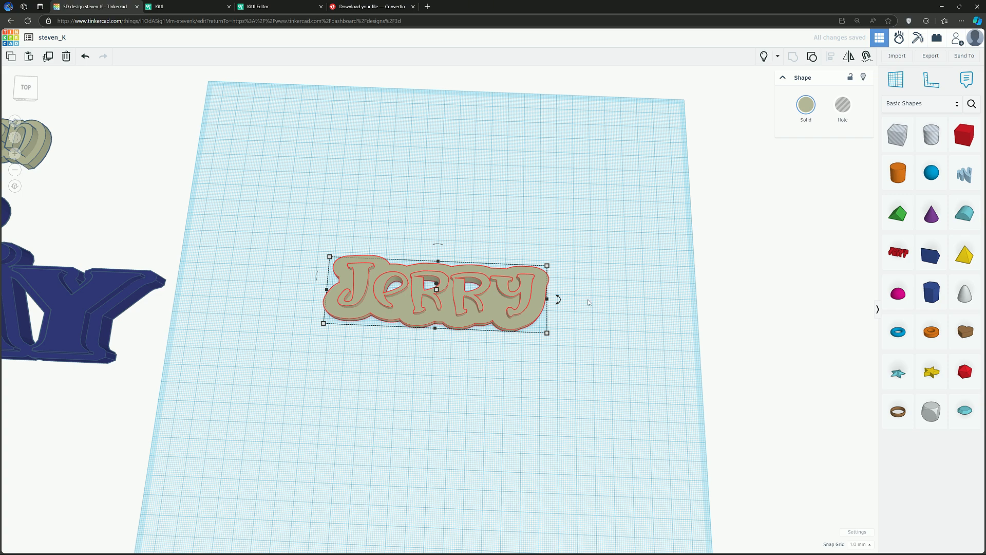
mouse_move(578, 331)
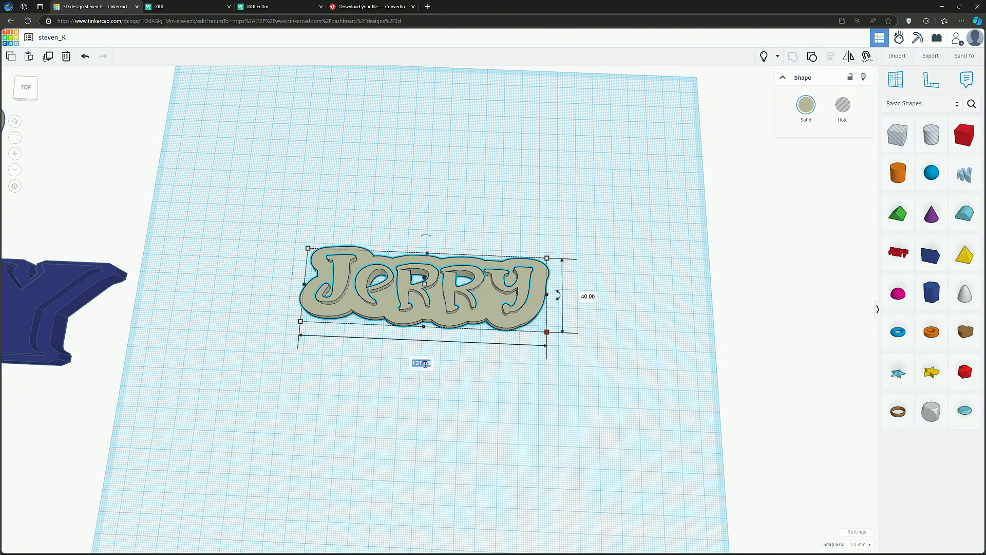
left_click(806, 104)
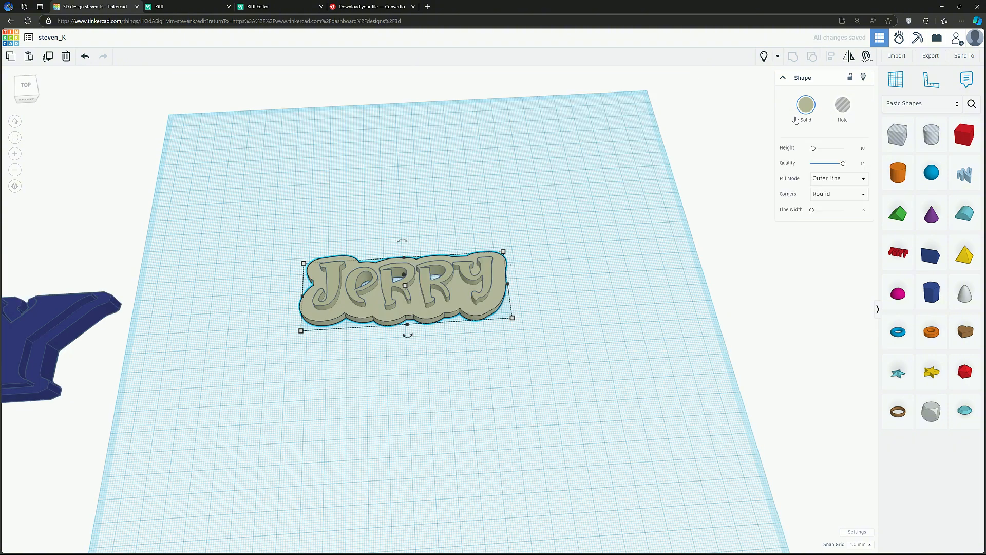
left_click(806, 104)
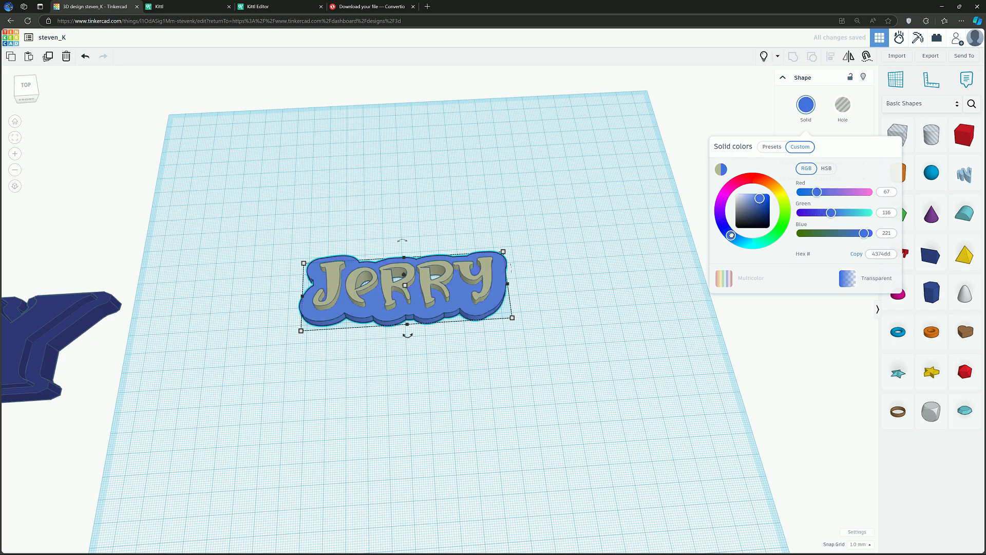
Step: Colour the backing plate blue and the JERRY letters a custom pink shade
left_click(671, 270)
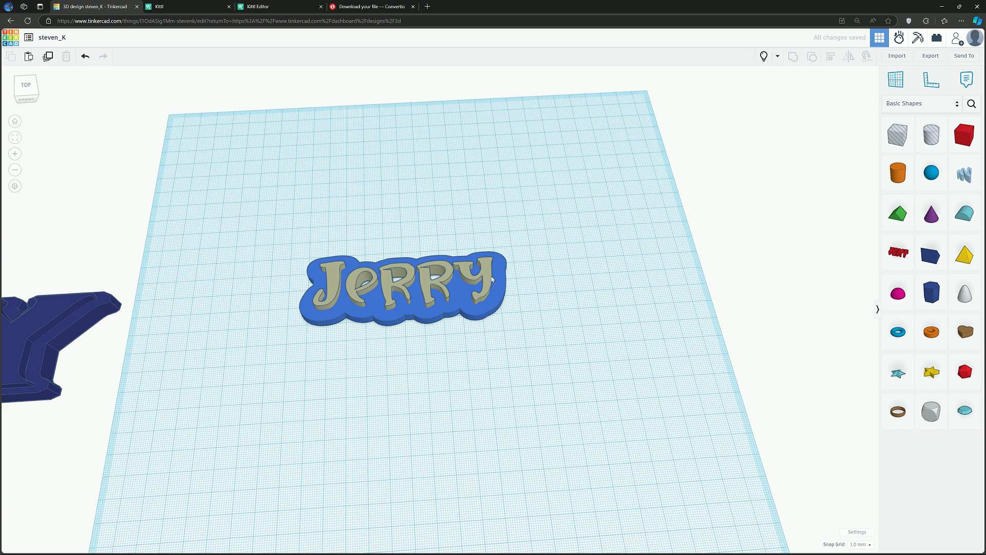
left_click(402, 283)
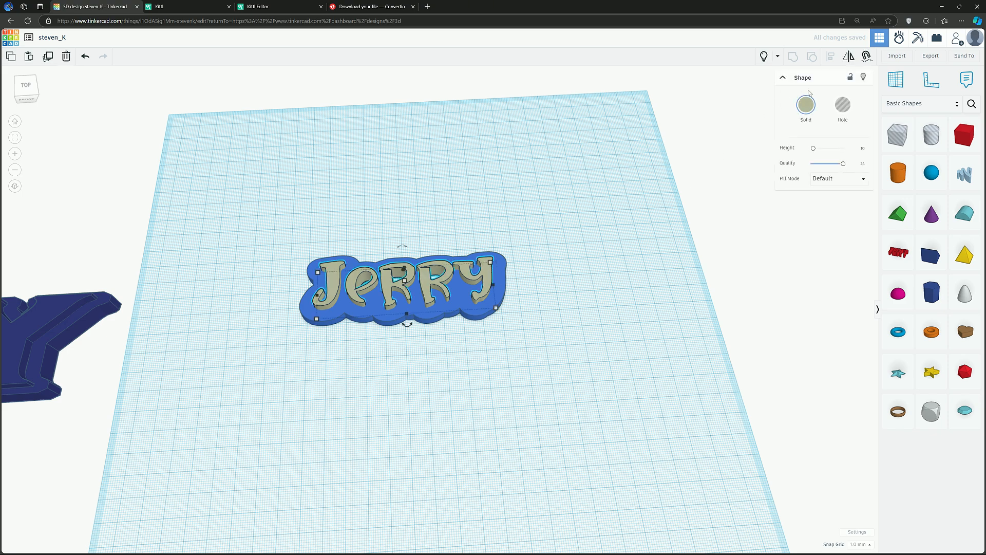
left_click(806, 104)
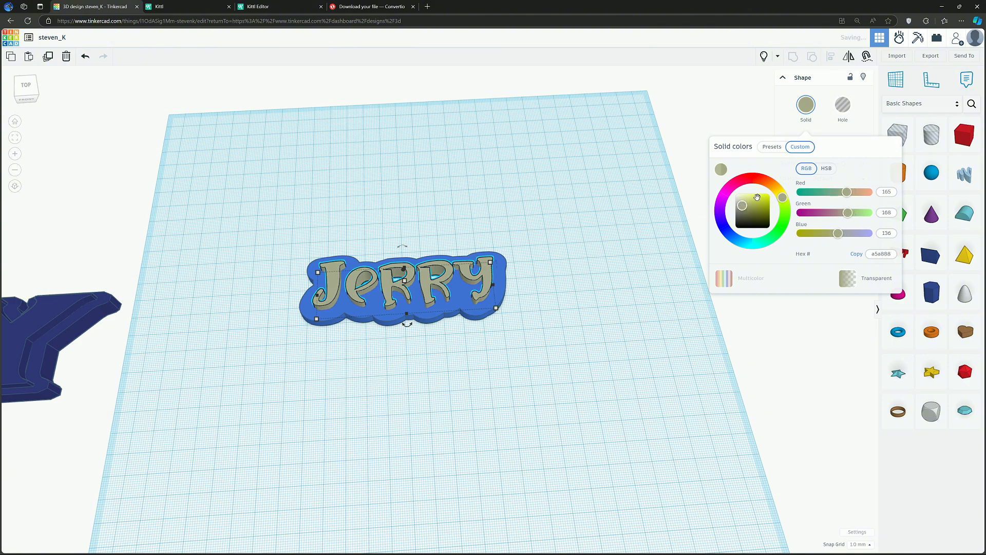
left_click(752, 242)
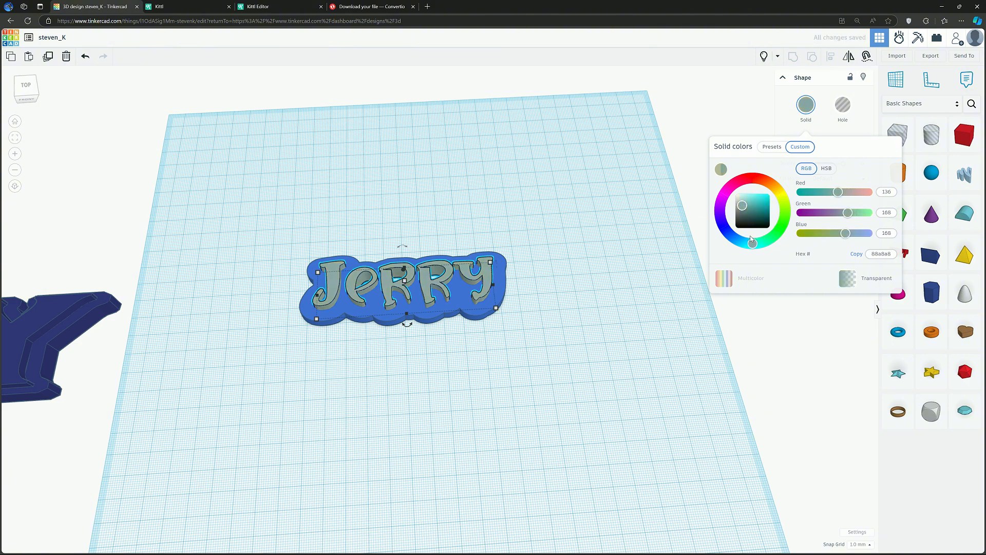
left_click(739, 181)
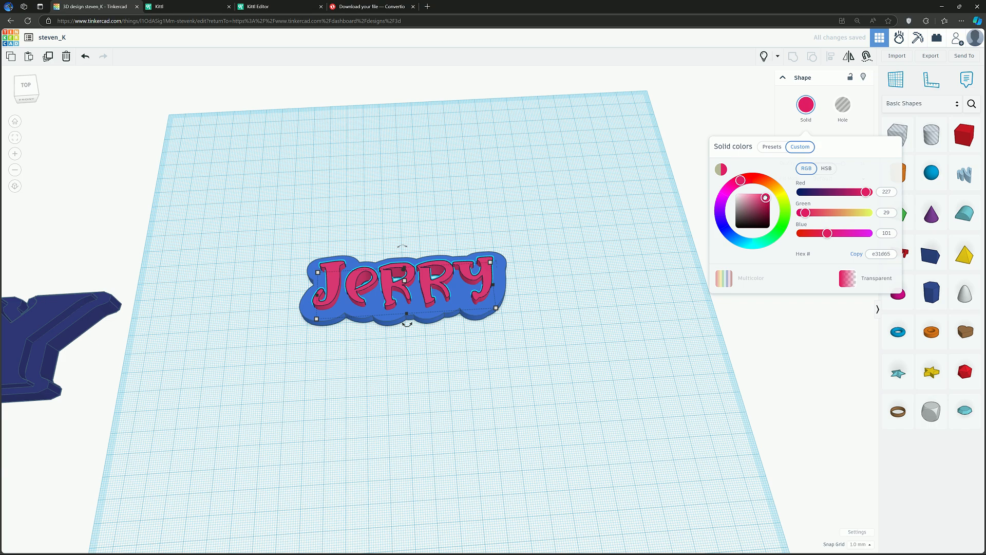
left_click(634, 289)
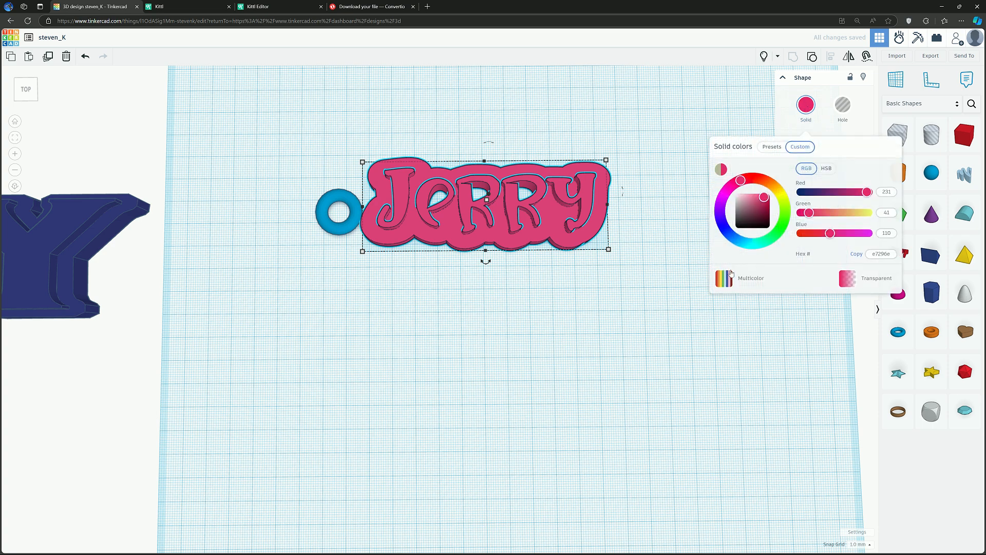
Step: Resize the torus to 20 × 20 mm and overlap it with the plate's left edge
left_click(526, 316)
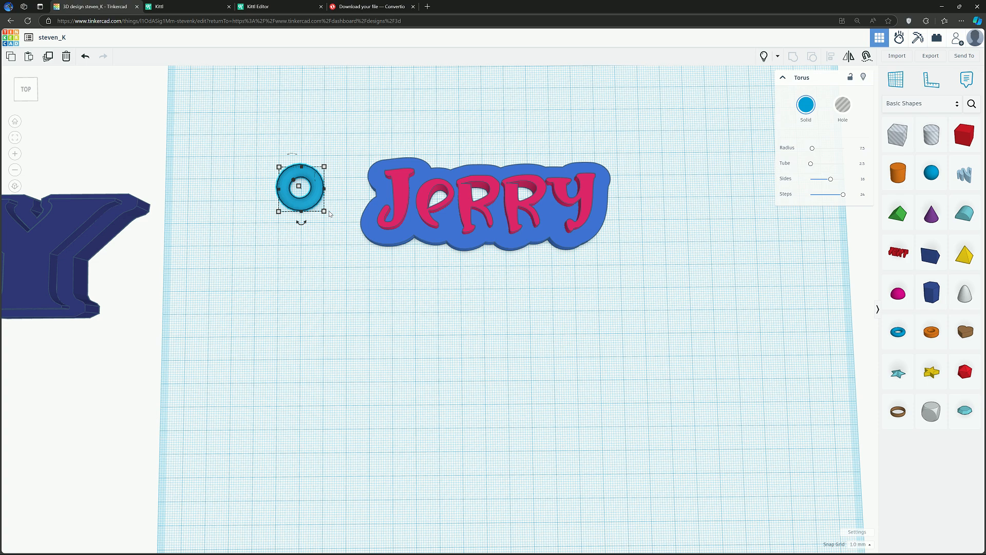
mouse_move(420, 194)
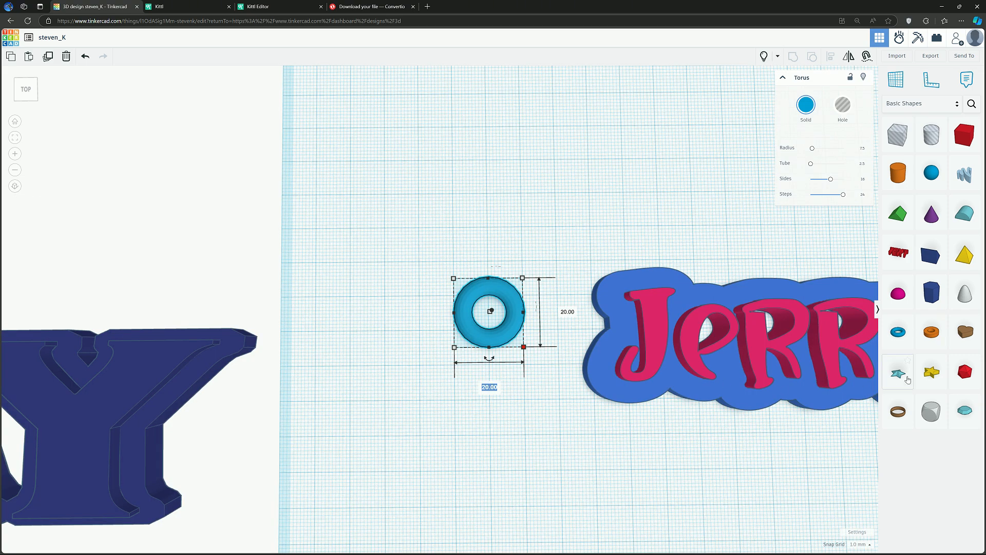
scroll("down", 3)
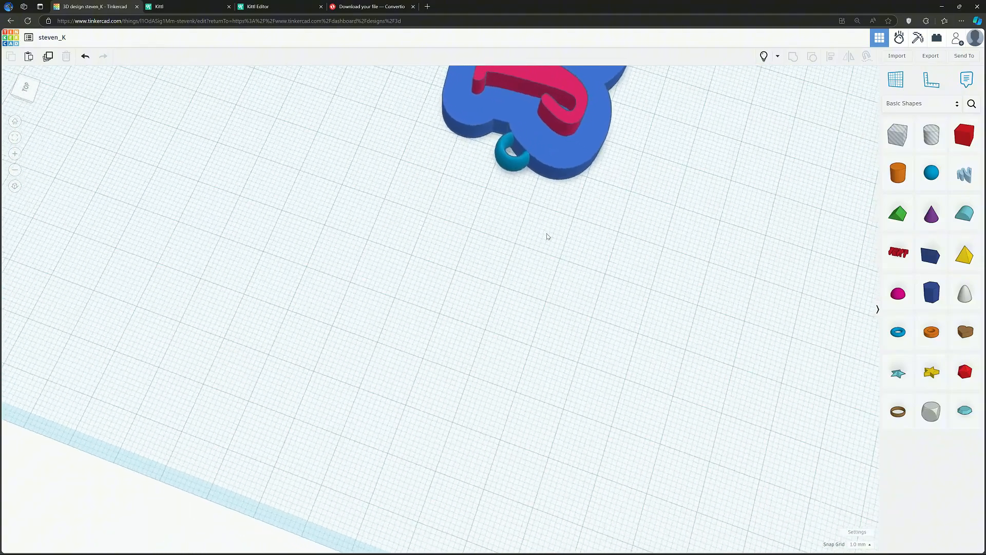
left_click(511, 156)
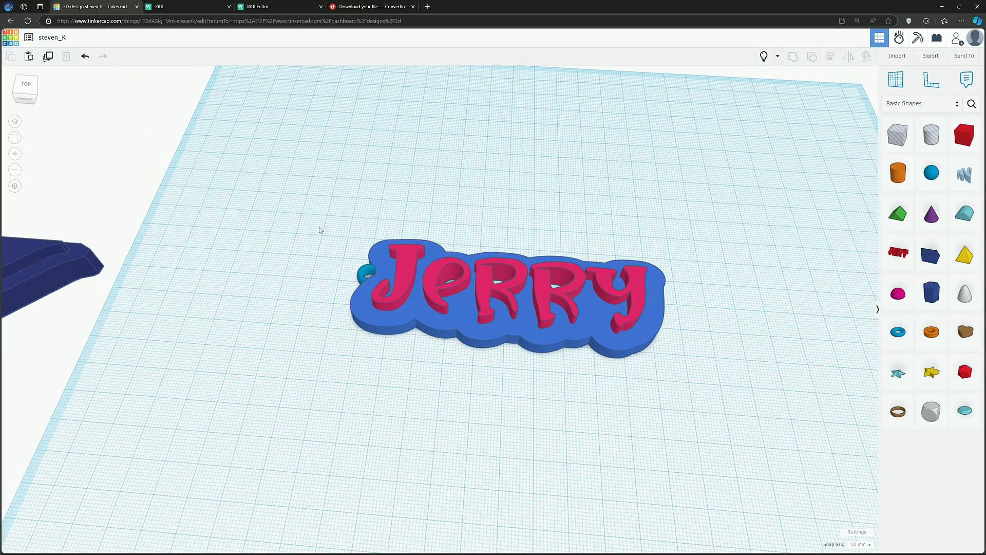
Step: Select the JERRY lettering and torus loop together and group them into one object
left_click(503, 296)
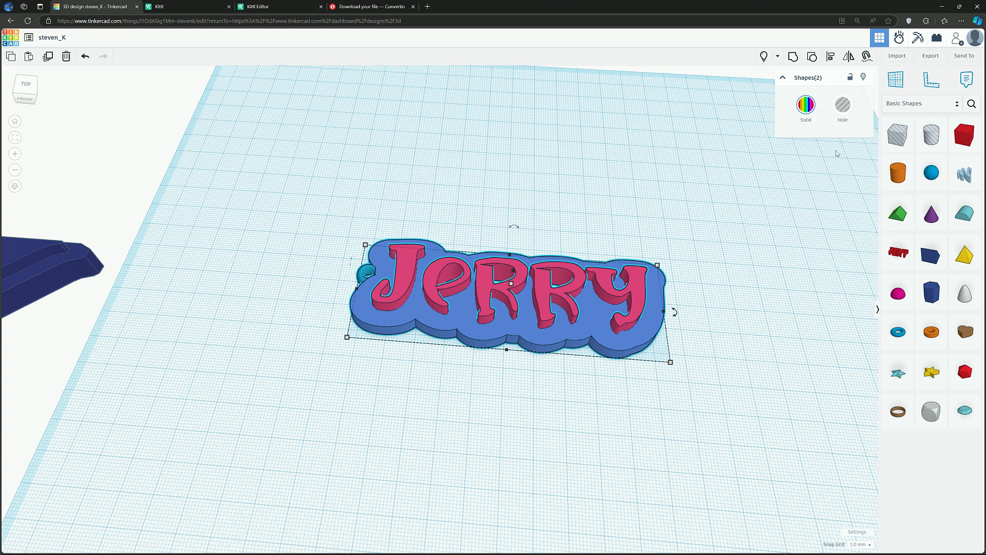
mouse_move(793, 56)
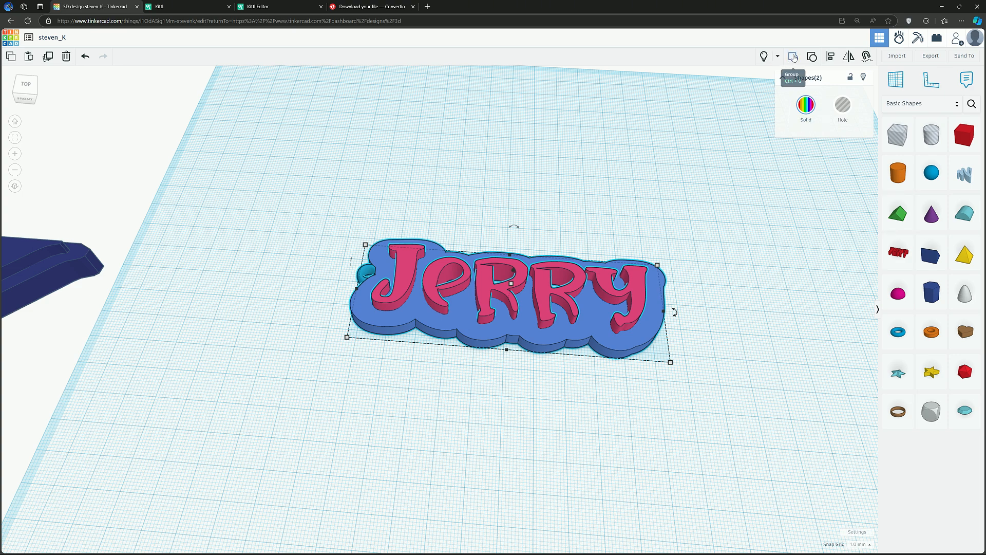
left_click(793, 56)
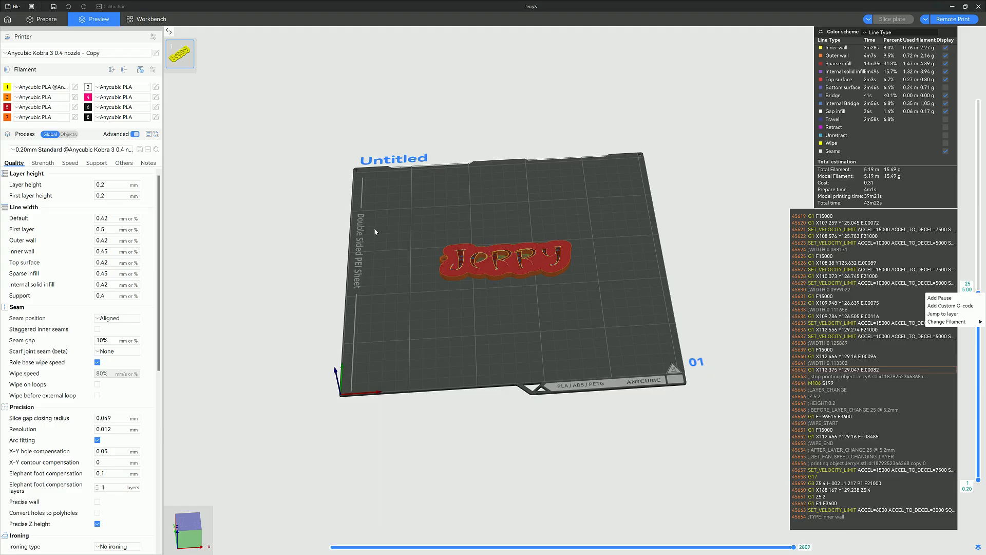
Step: Add a filament change at layer 25 to the keychain and re-slice the plate
left_click(42, 19)
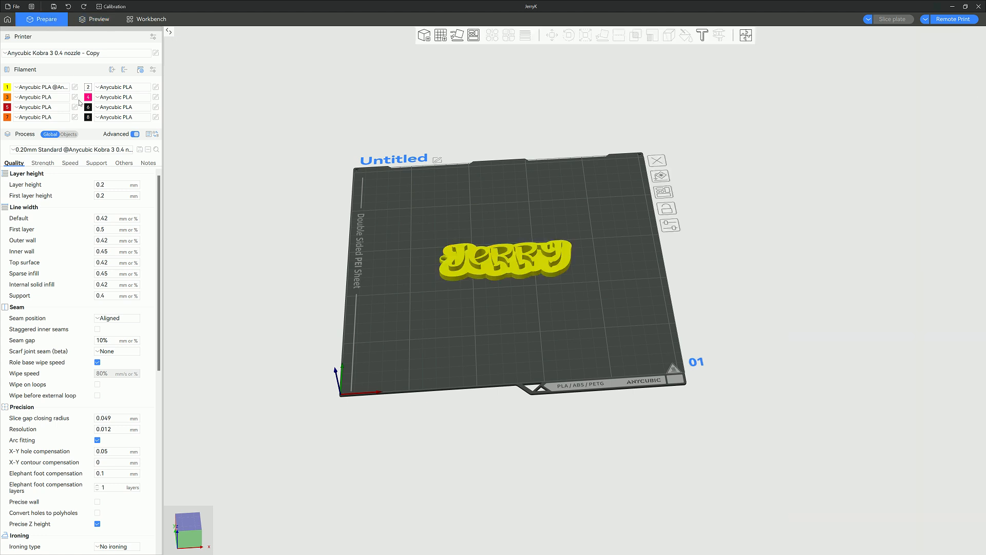
left_click(68, 134)
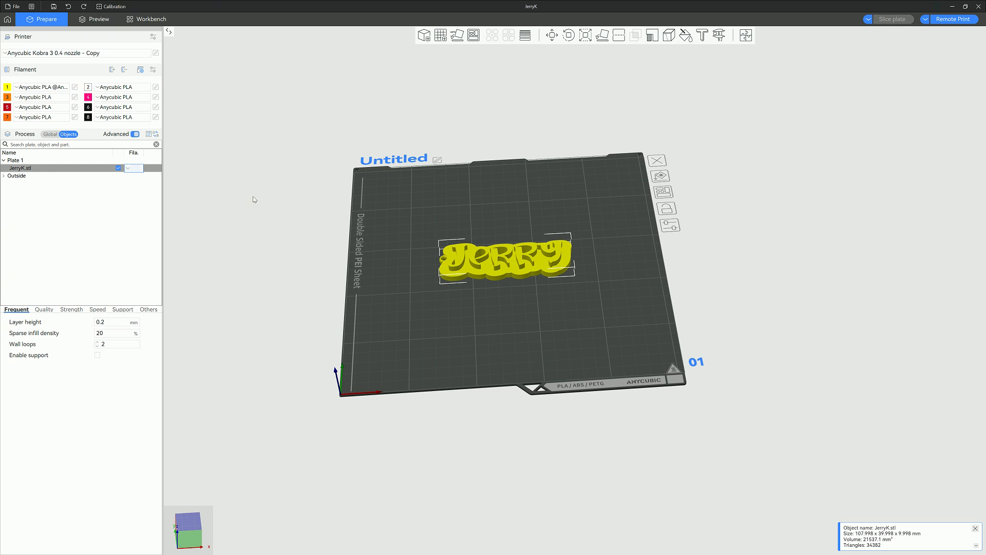
left_click(14, 160)
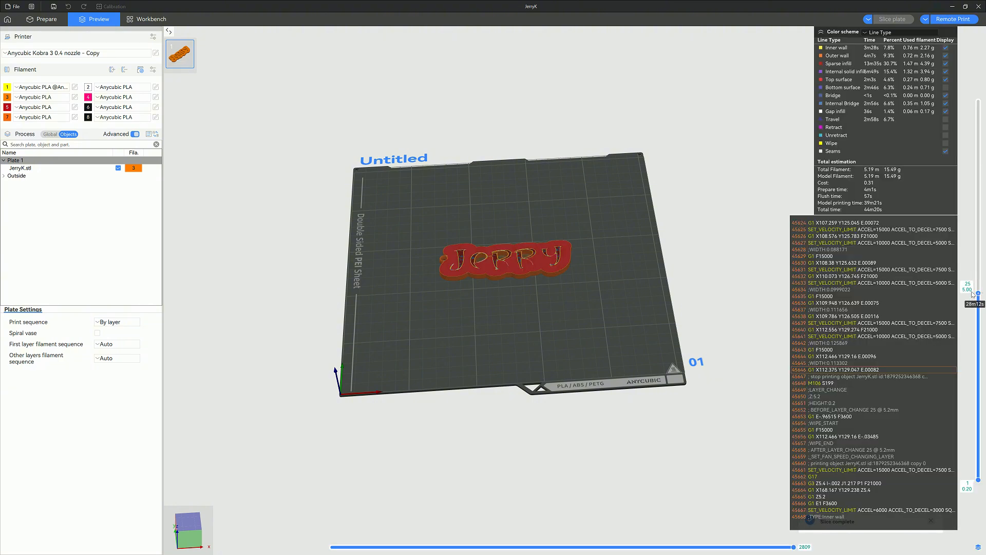
left_click(968, 290)
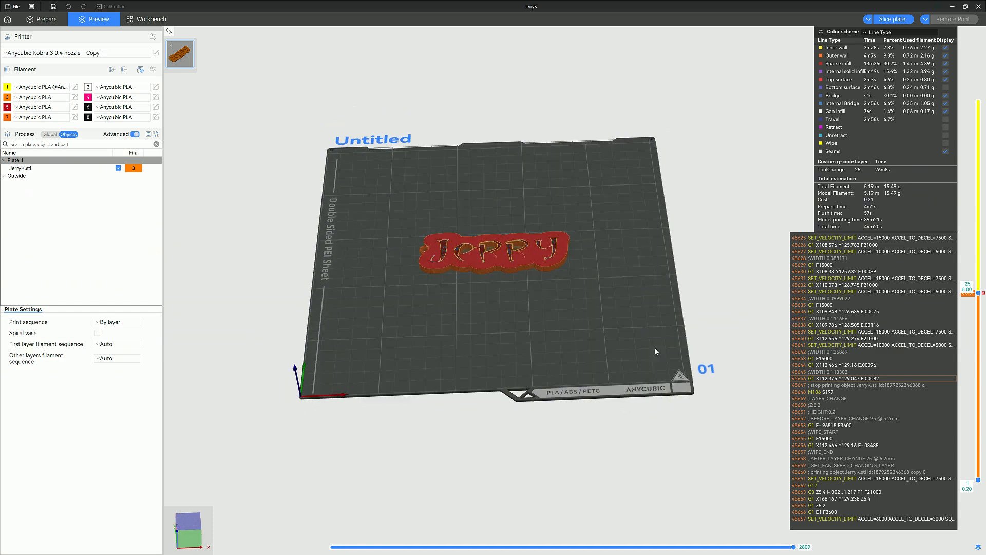
left_click(892, 19)
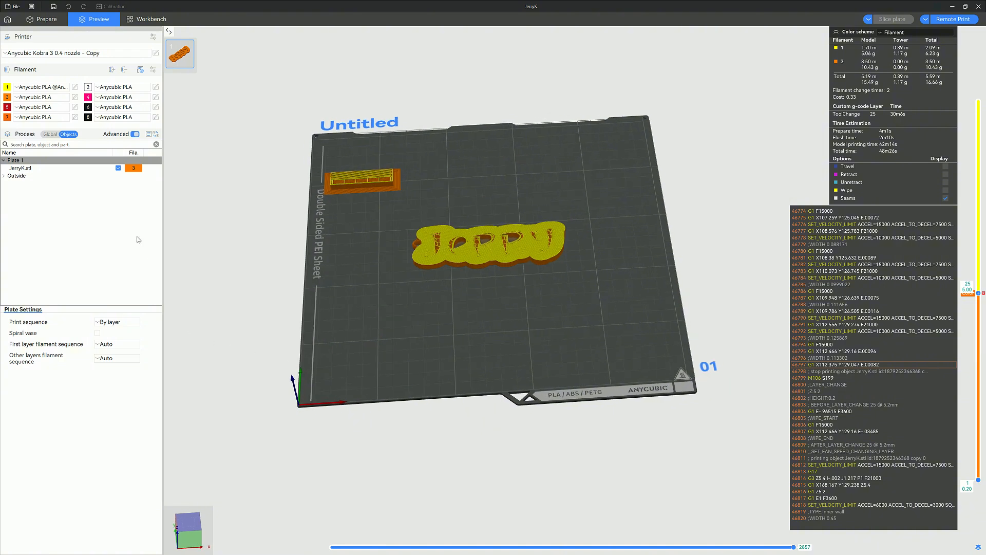
Step: Review the Global process settings down to the empty Others post-processing scripts
left_click(50, 134)
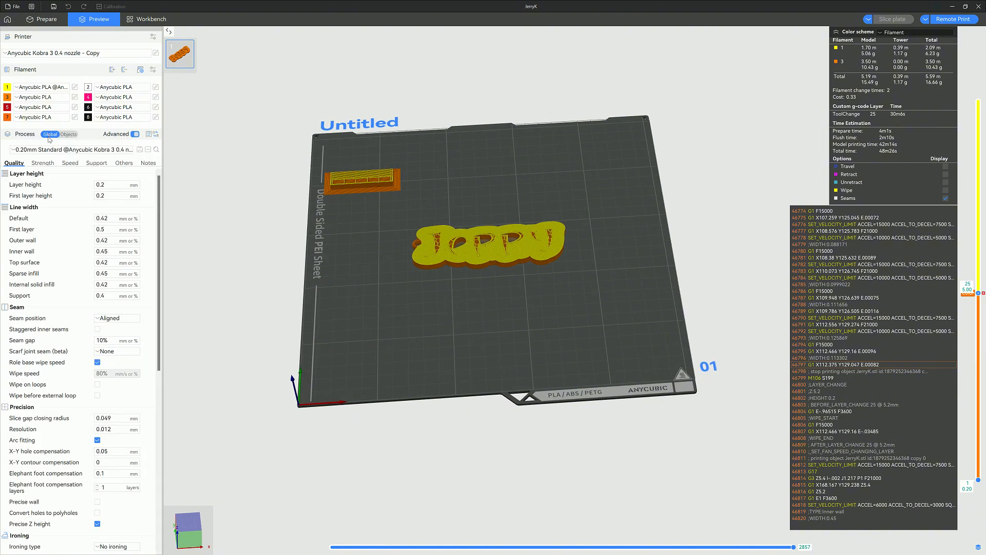
scroll("down", 3)
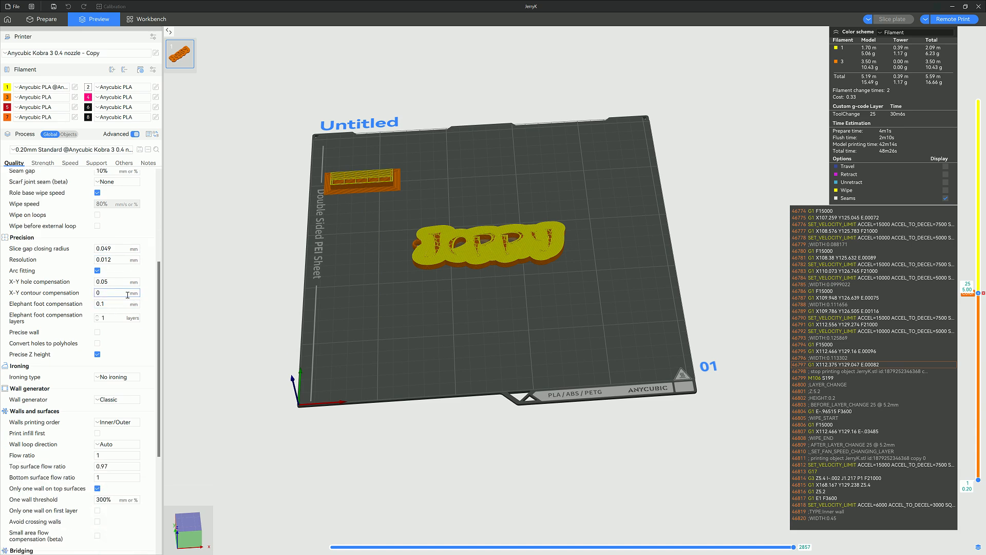
scroll("down", 3)
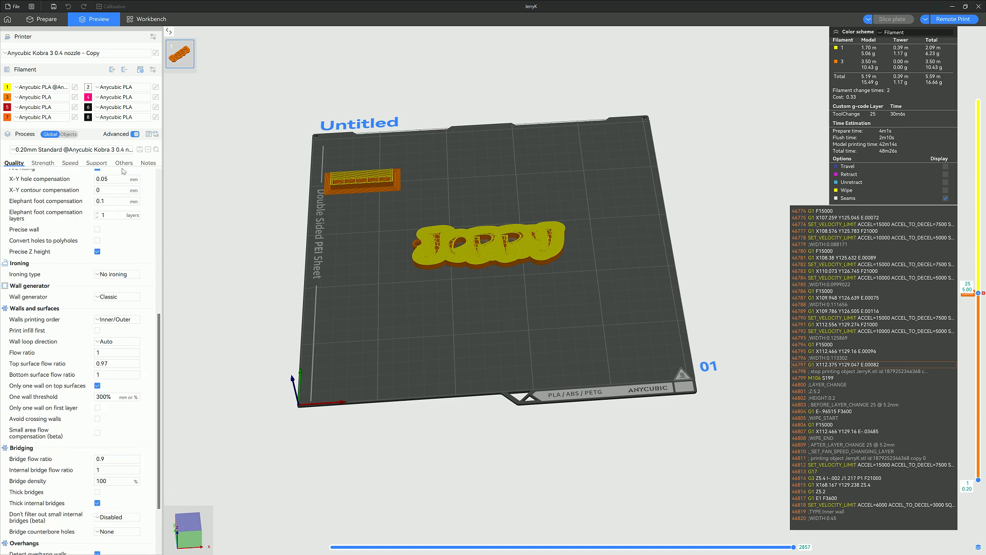
left_click(123, 162)
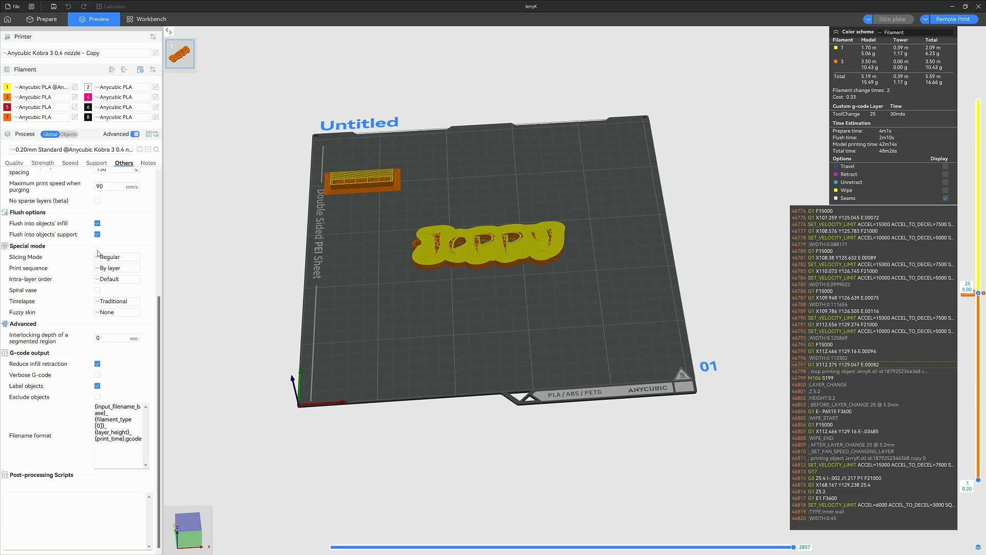
mouse_move(782, 67)
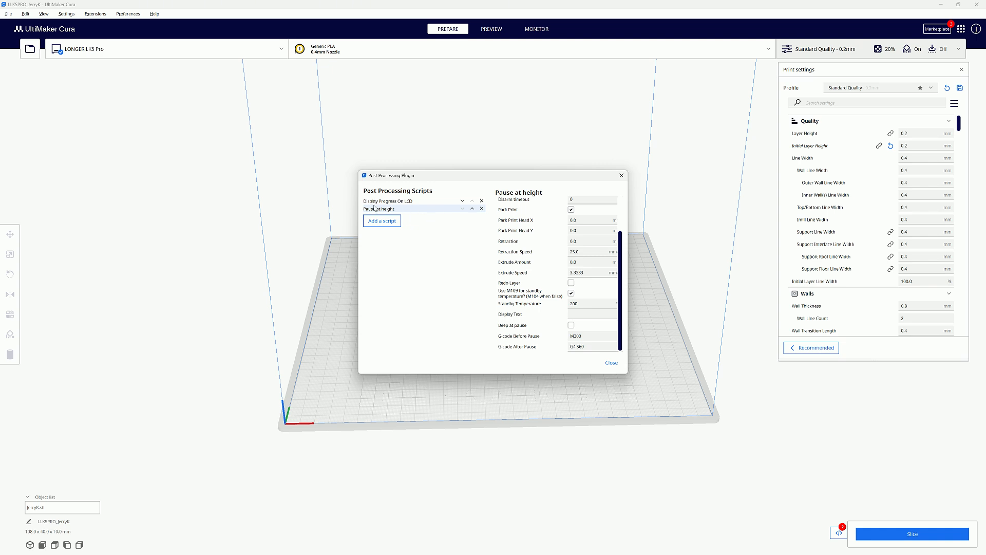
Step: Browse the available post-processing scripts, then close the Post Processing Plugin window
left_click(381, 220)
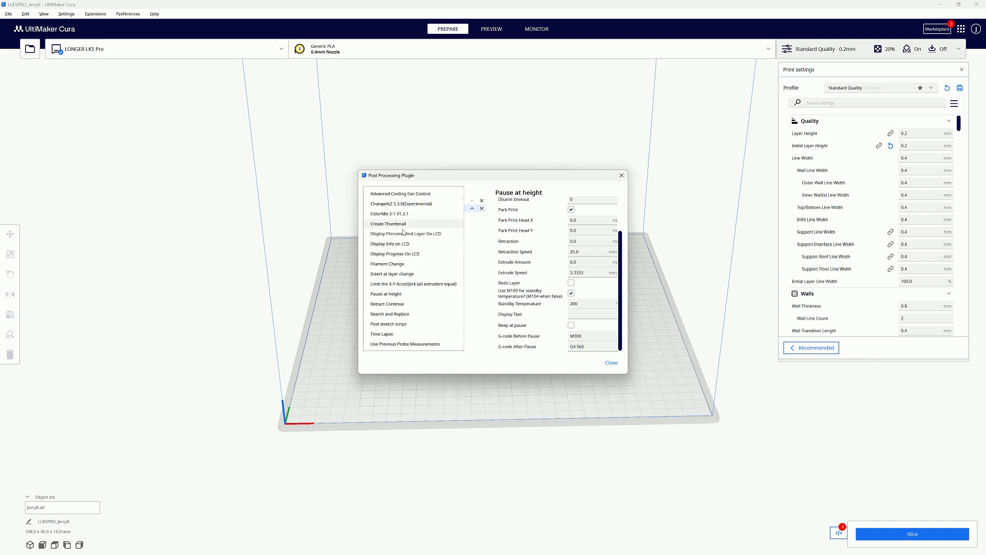
mouse_move(386, 294)
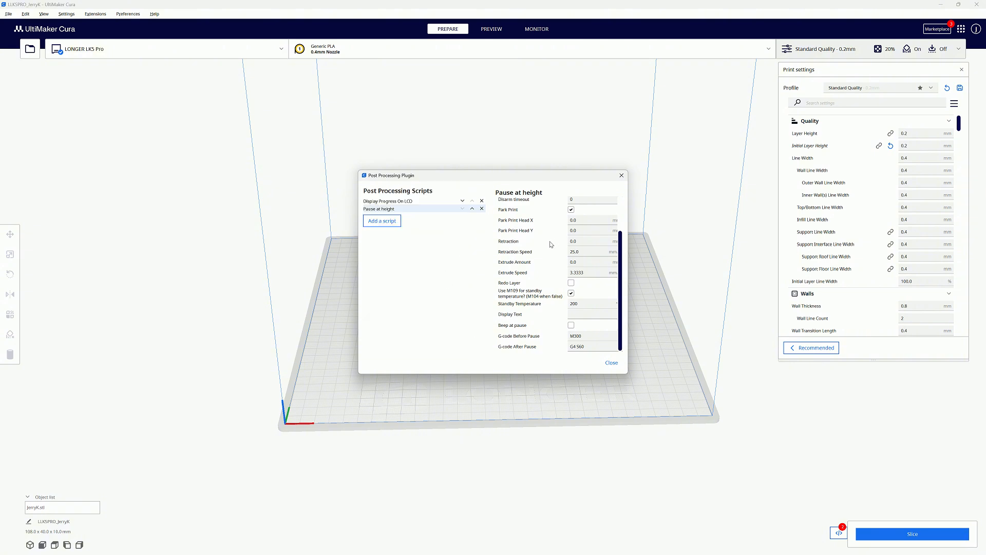
scroll("up", 3)
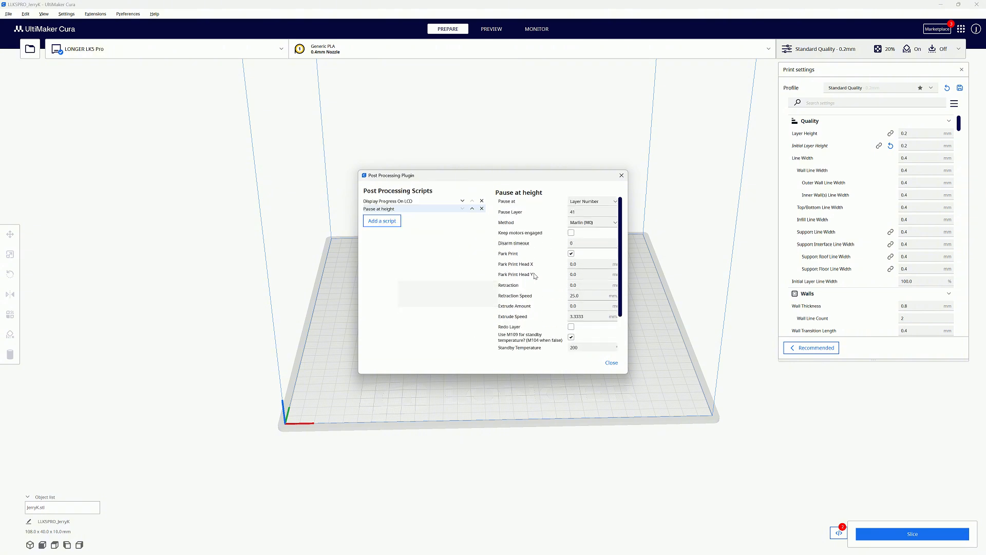
mouse_move(554, 292)
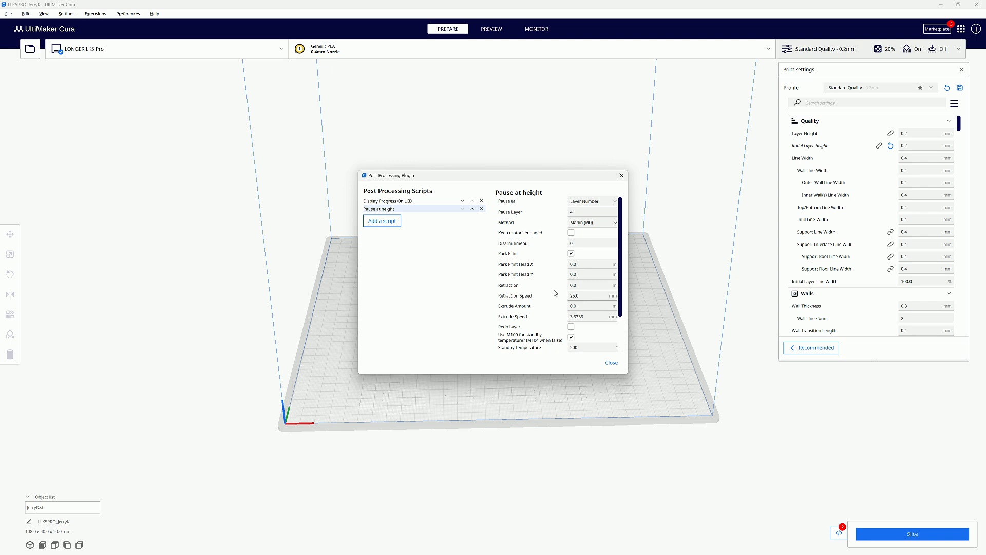
scroll("down", 3)
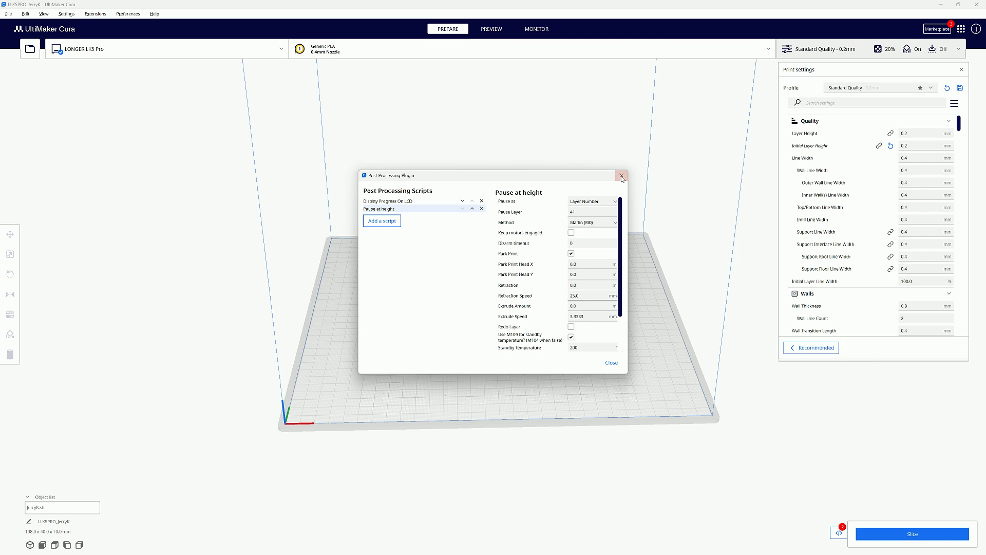
left_click(621, 175)
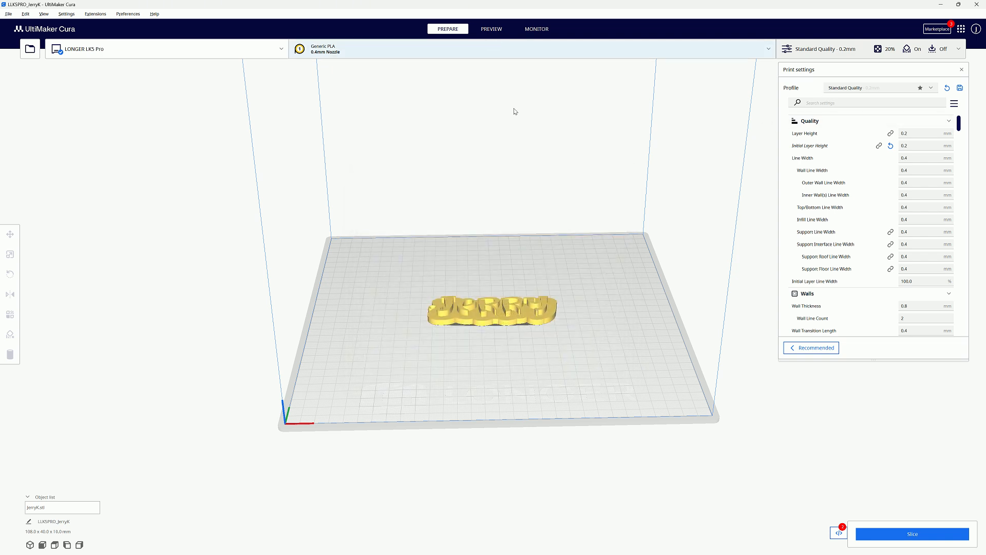
Step: Slice the keychain in Preview, estimating about 2 hours 1 minute and 15 g
left_click(491, 28)
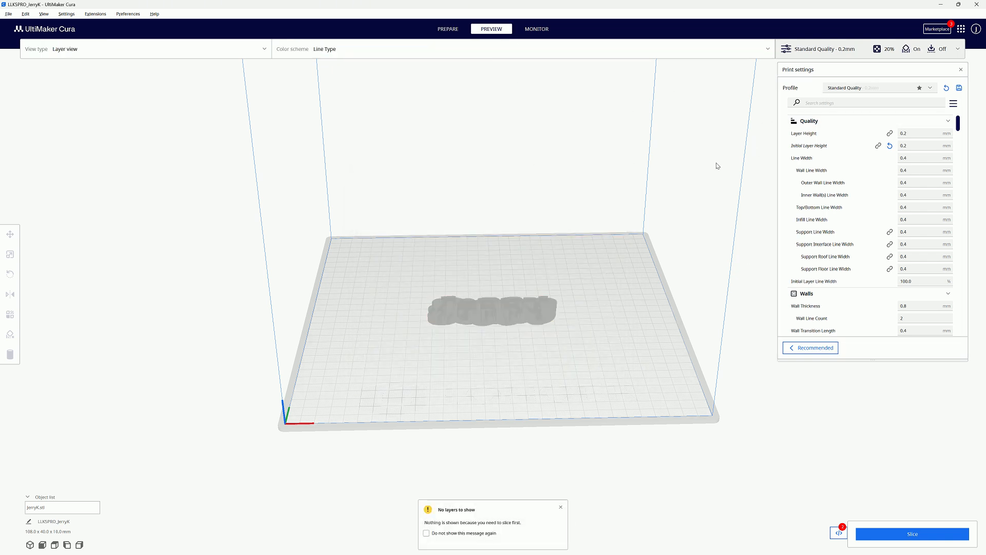
mouse_move(911, 533)
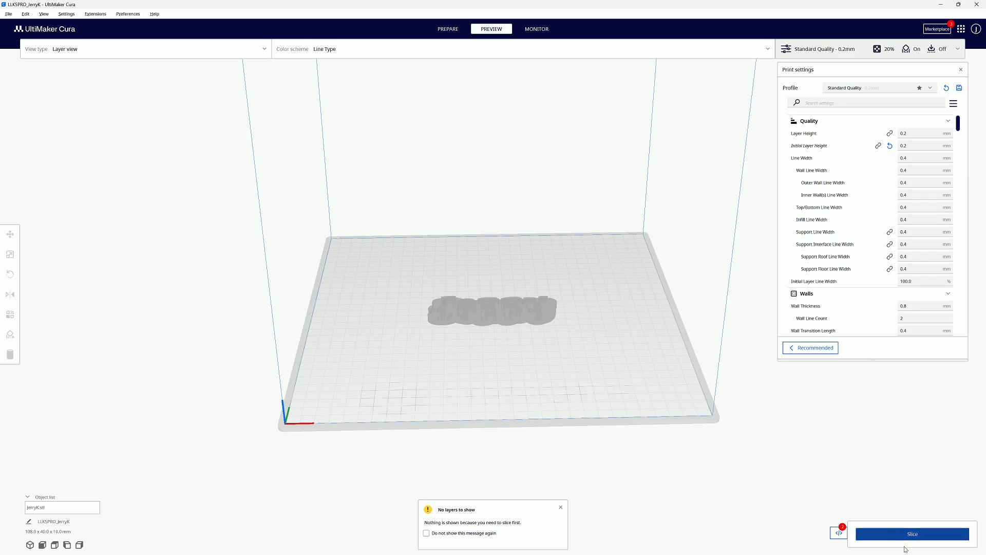
left_click(912, 533)
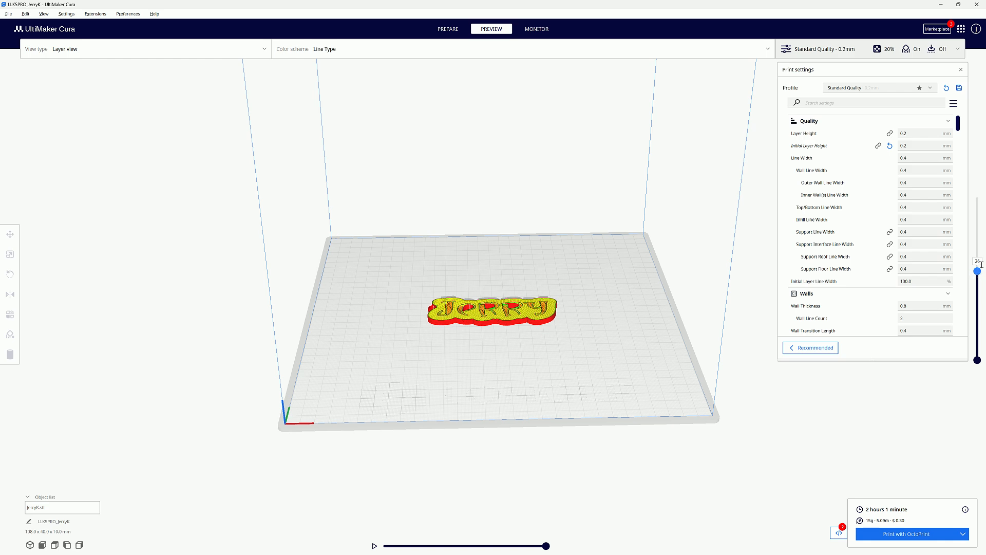
mouse_move(106, 19)
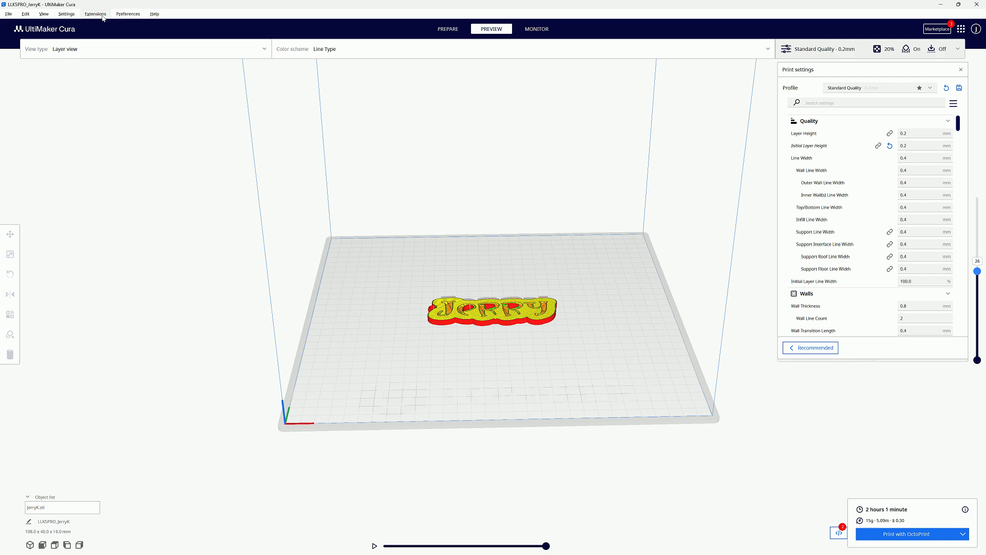
left_click(95, 14)
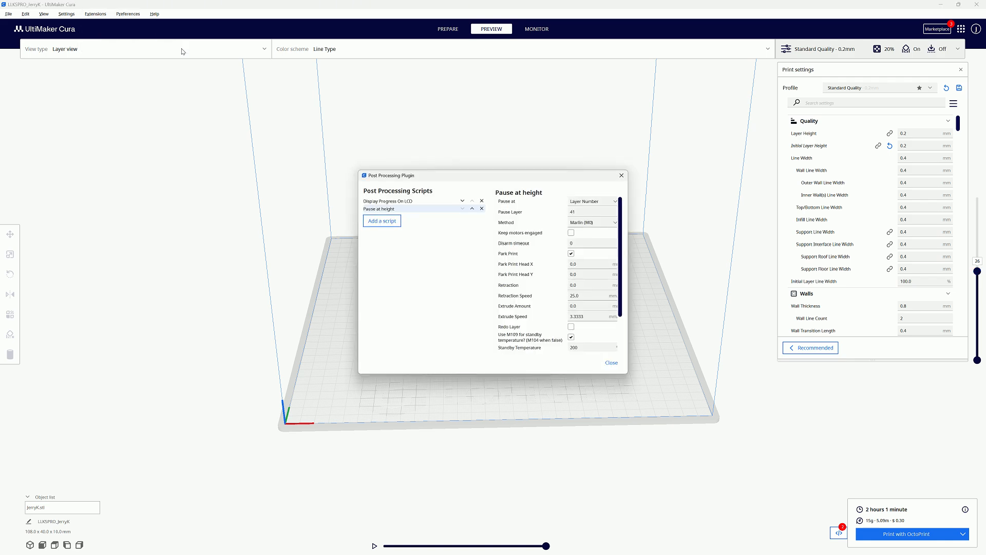
mouse_move(806, 281)
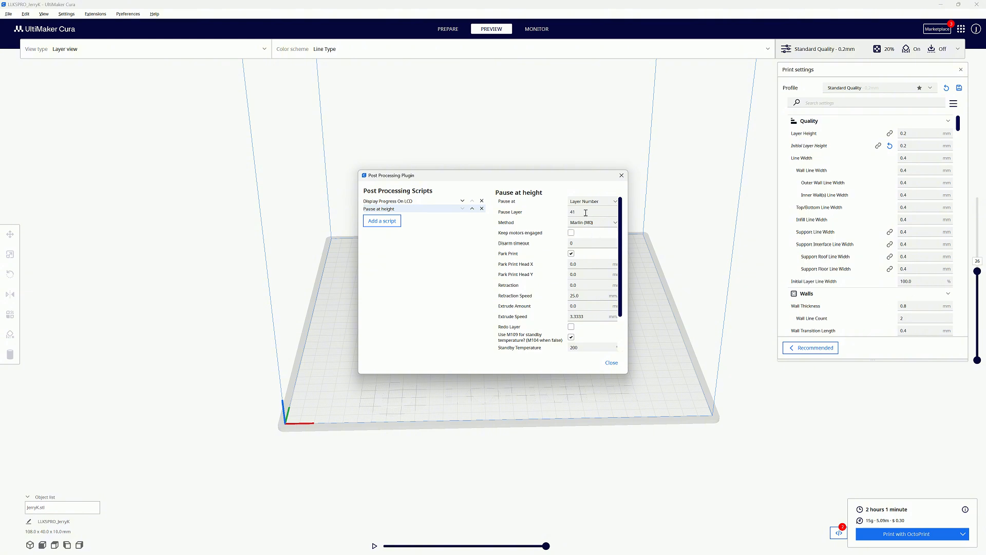
mouse_move(529, 208)
type("26")
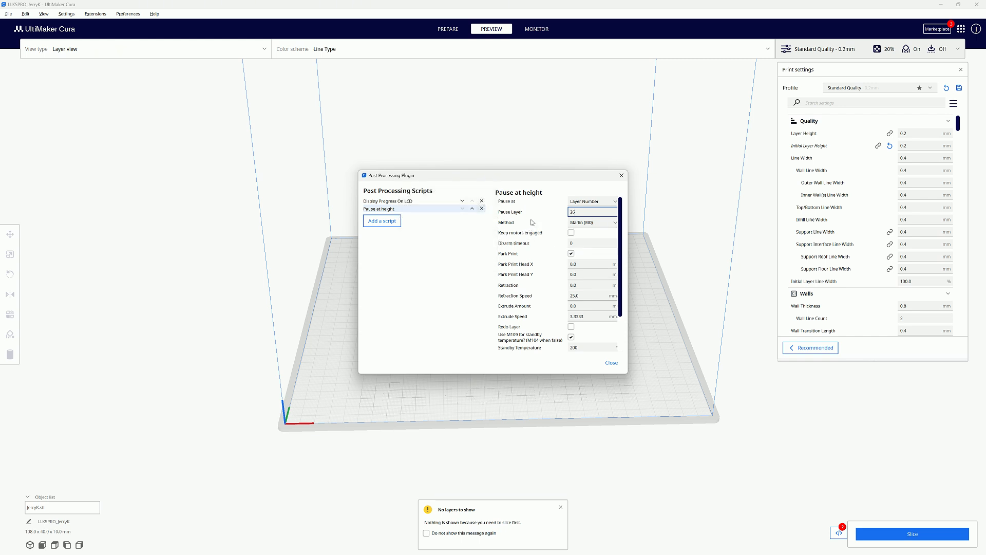
mouse_move(538, 285)
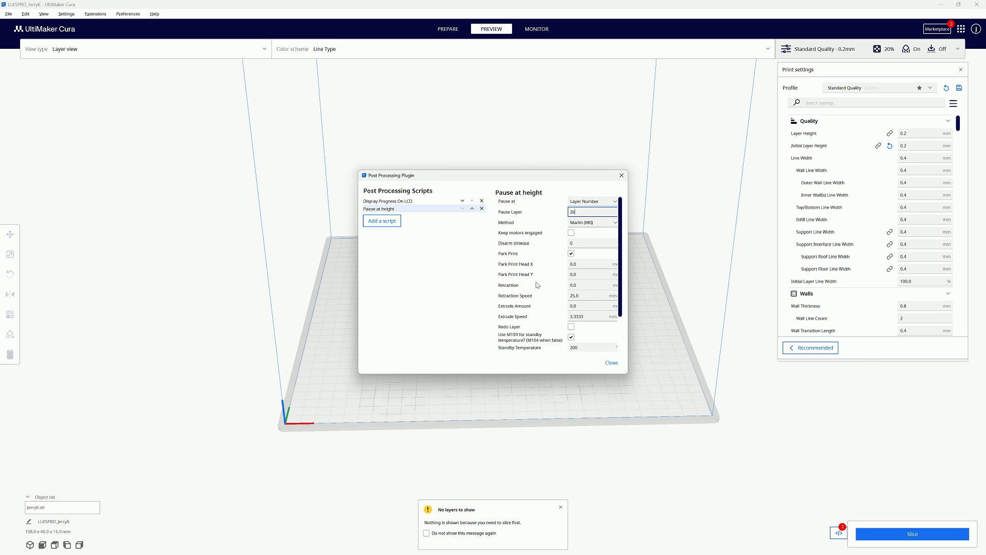
Step: Set the Pause at height script to layer 26 and re-slice the keychain
scroll("down", 3)
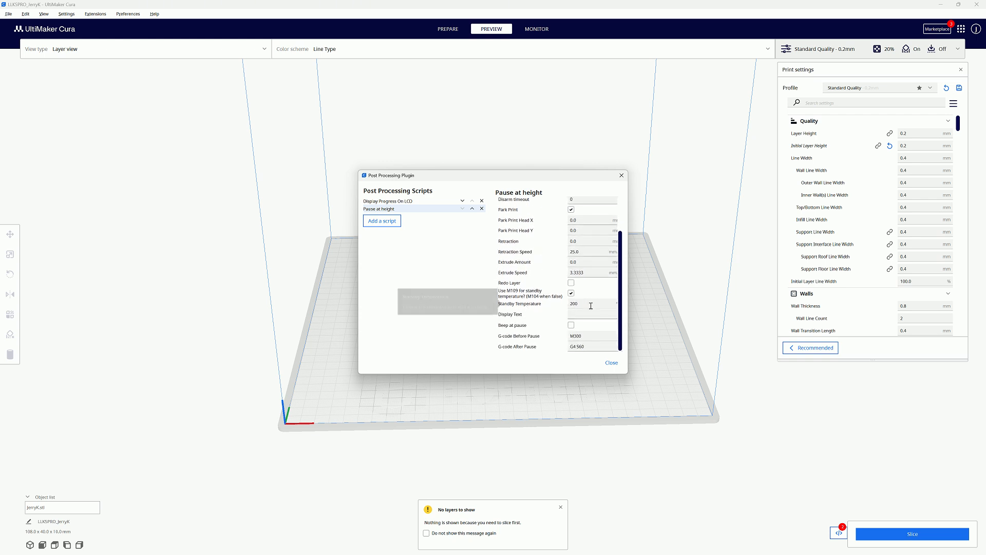
mouse_move(566, 345)
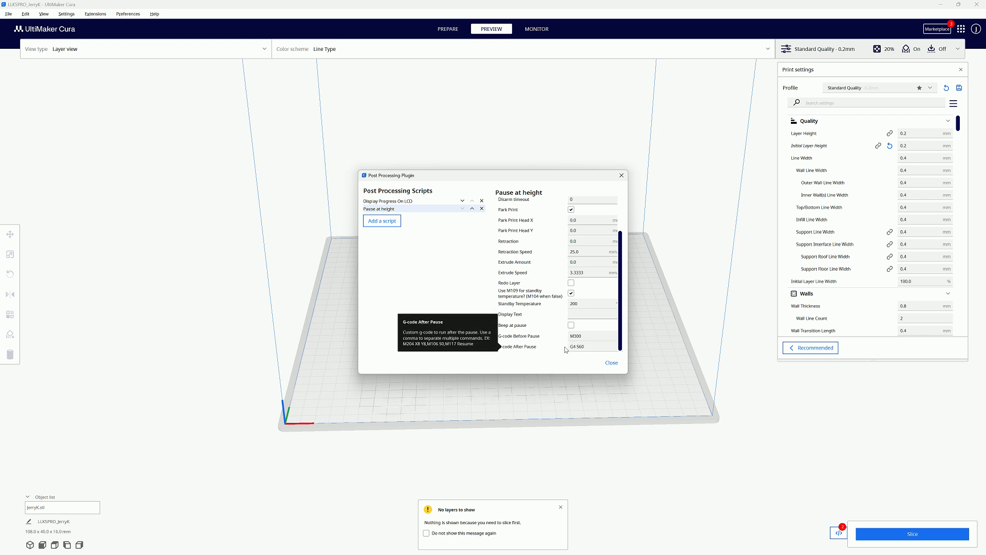
mouse_move(513, 358)
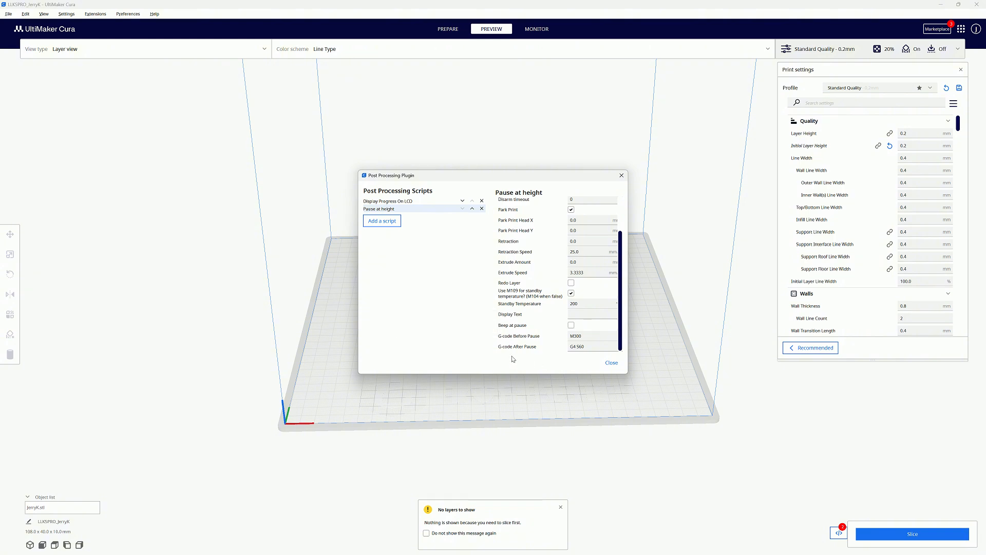
mouse_move(579, 353)
type("26")
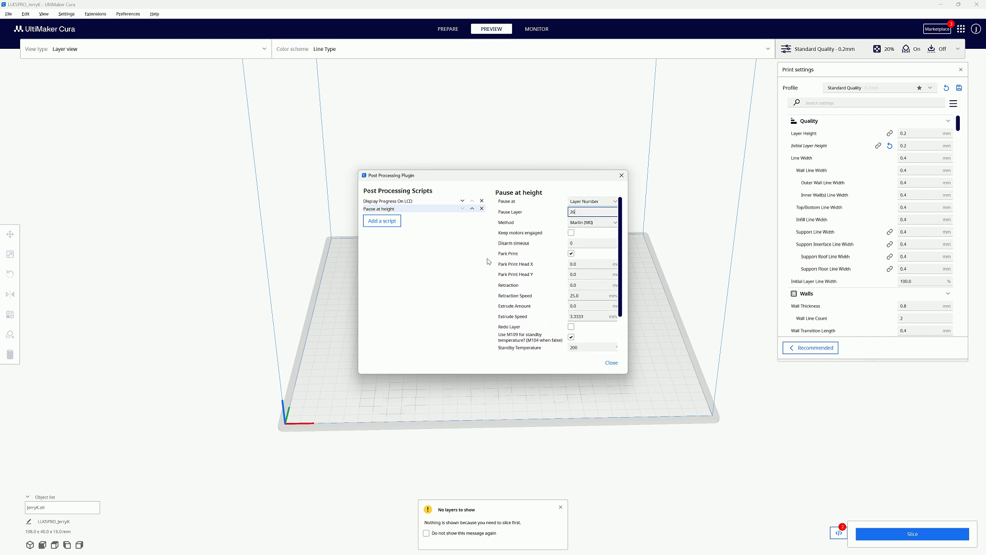
mouse_move(611, 362)
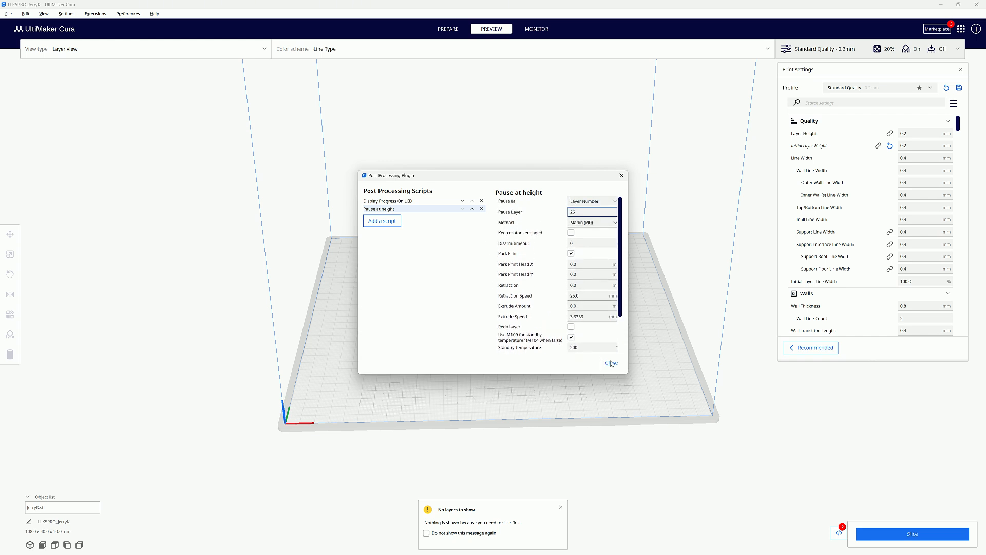
left_click(610, 363)
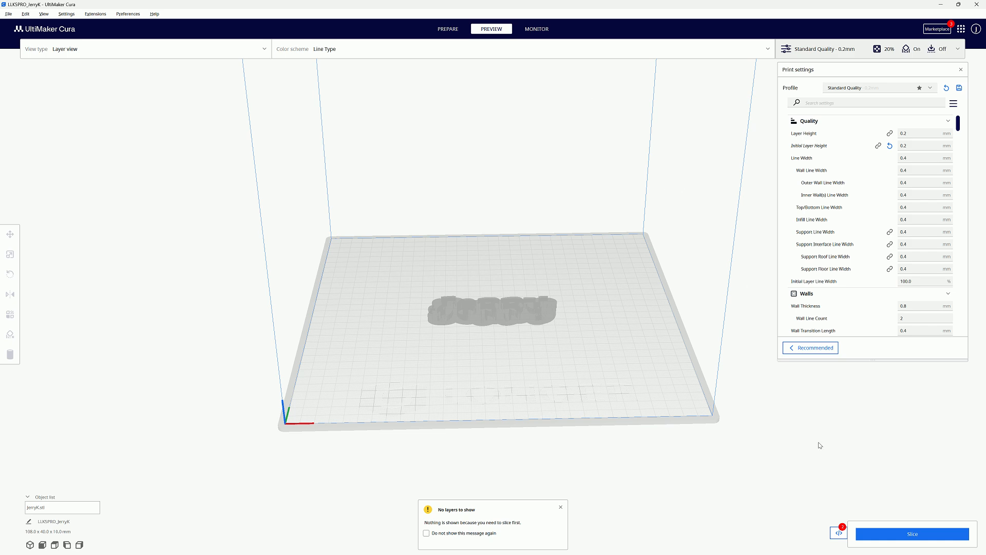
left_click(911, 533)
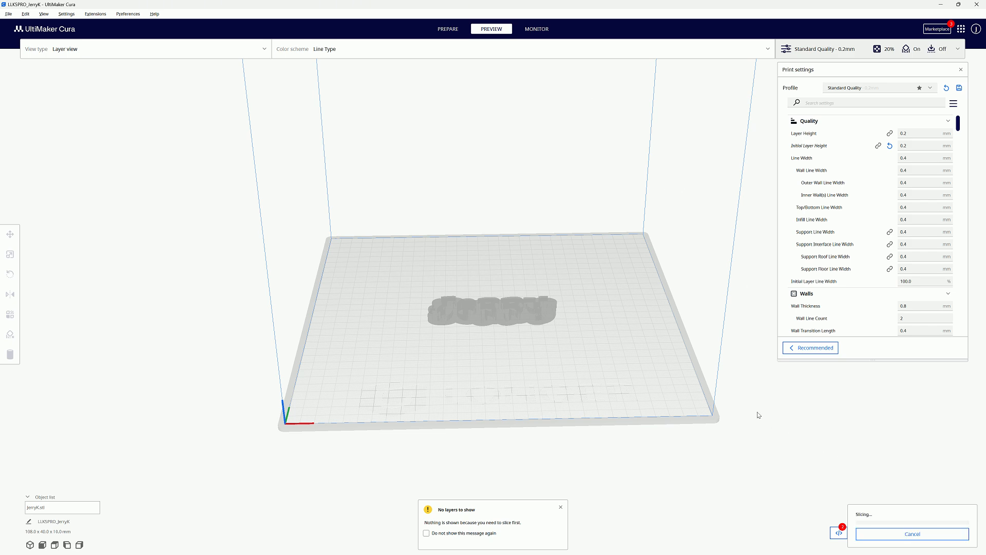